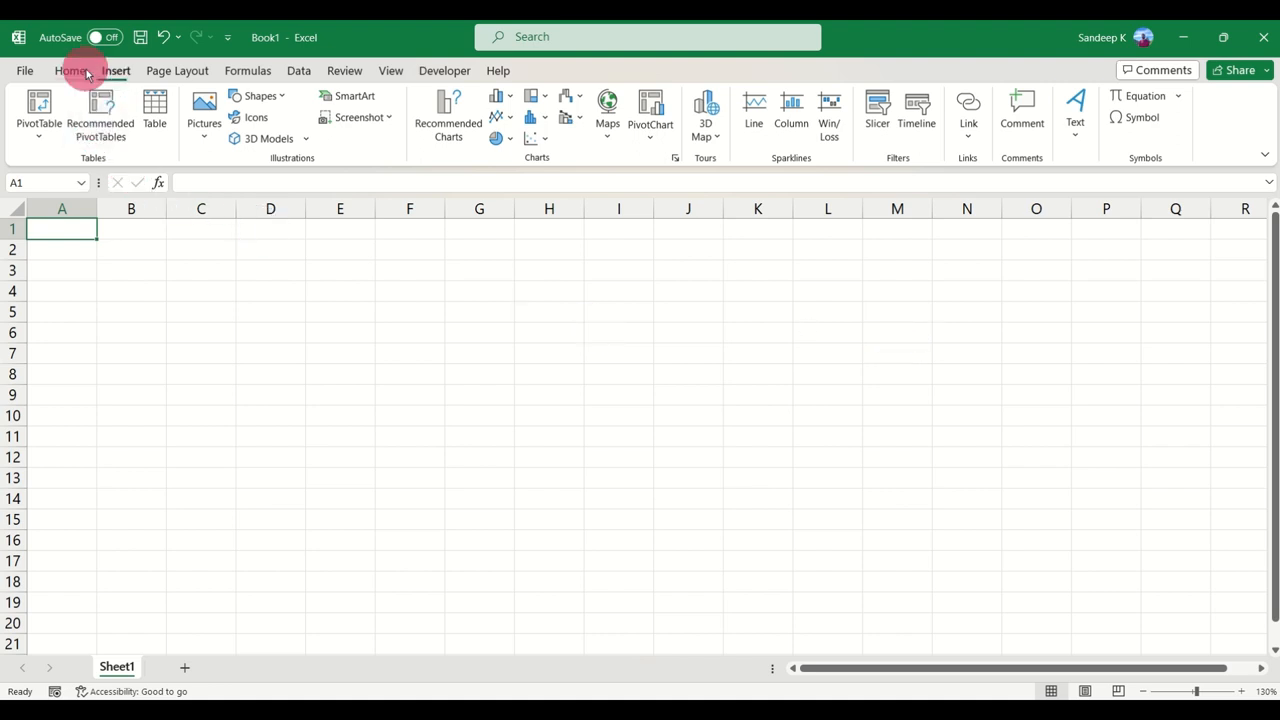
Show the Data tab's From Picture import options (from file or clipboard).
{"action": "left_click", "coordinate": [298, 70]}
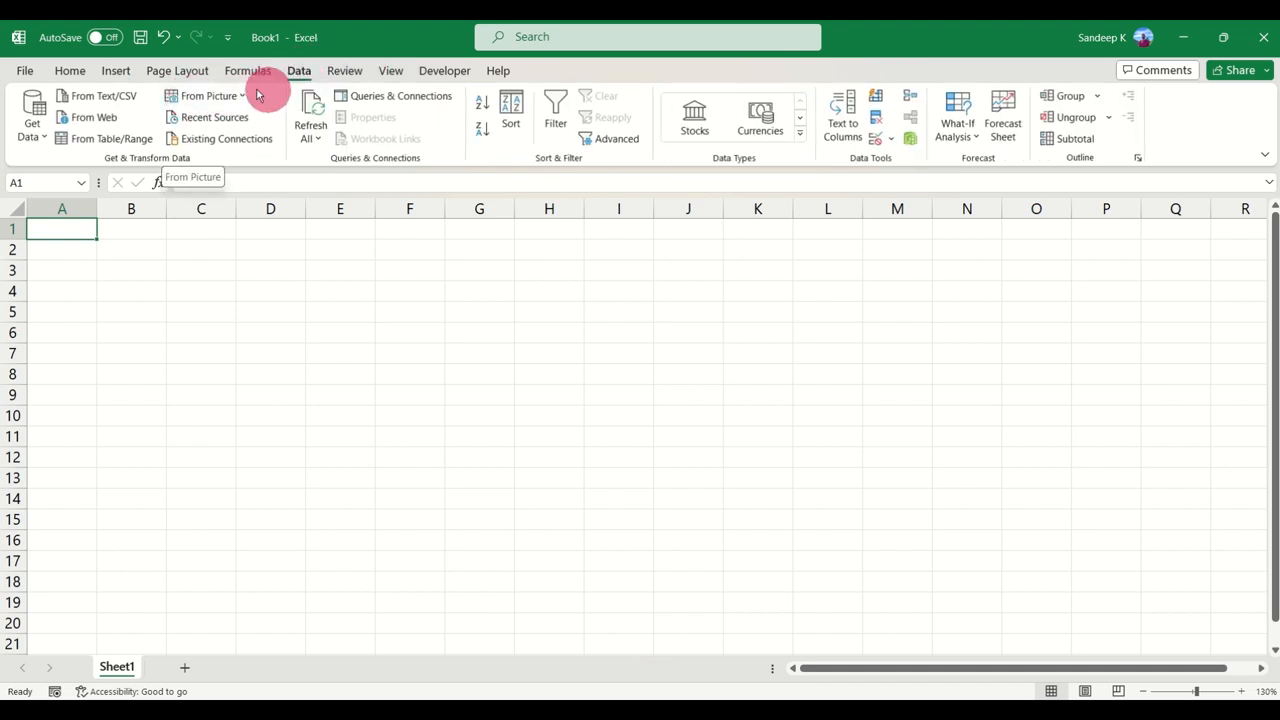
{"action": "left_click", "coordinate": [210, 95]}
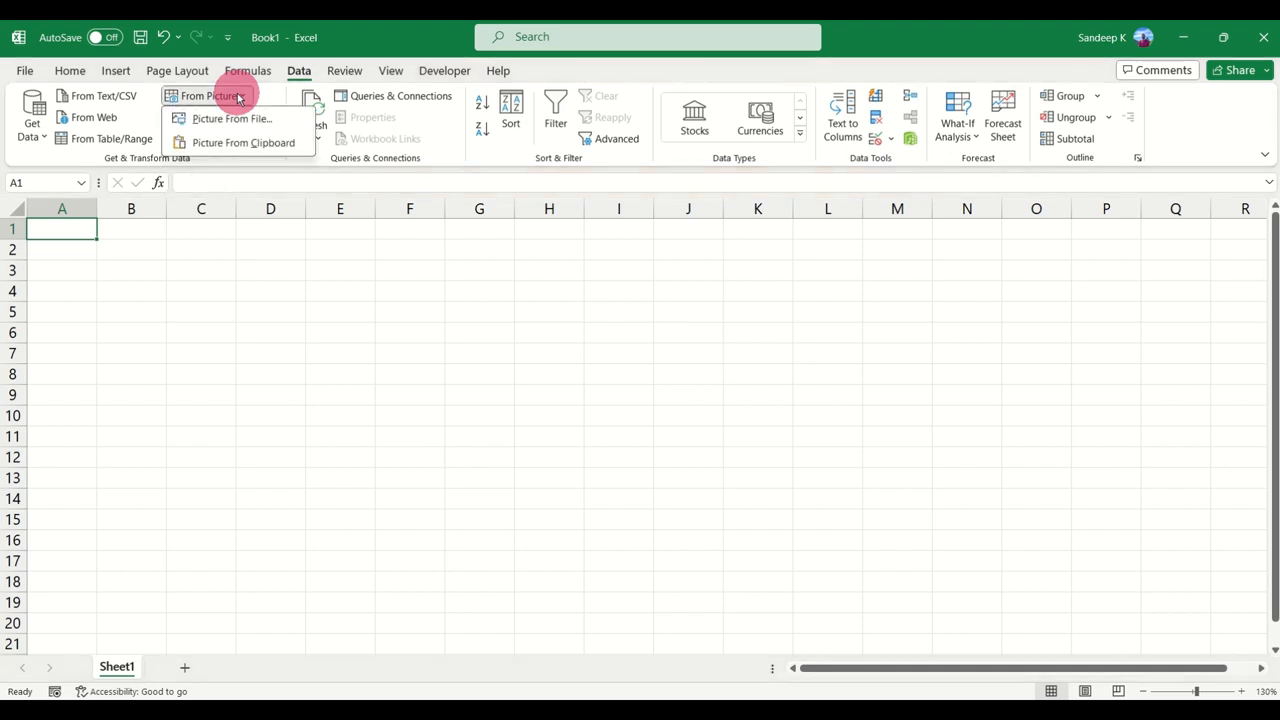
{"action": "mouse_move", "coordinate": [244, 142]}
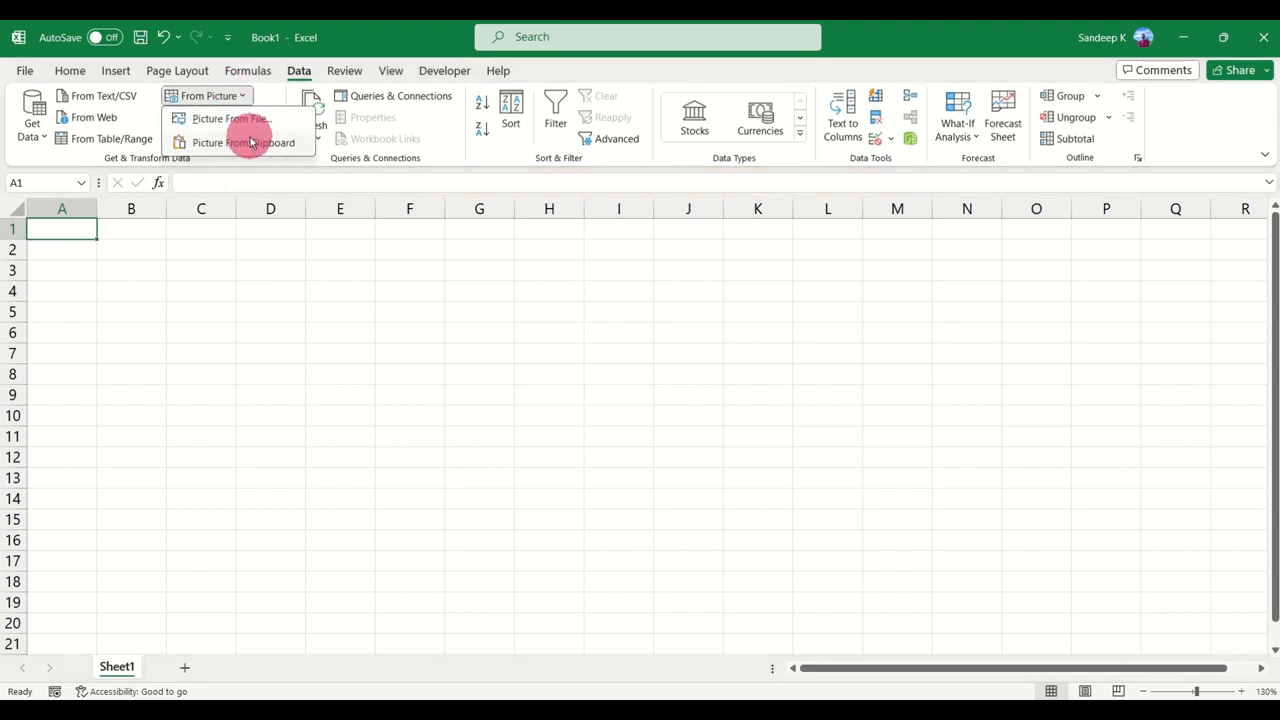
{"action": "mouse_move", "coordinate": [243, 142]}
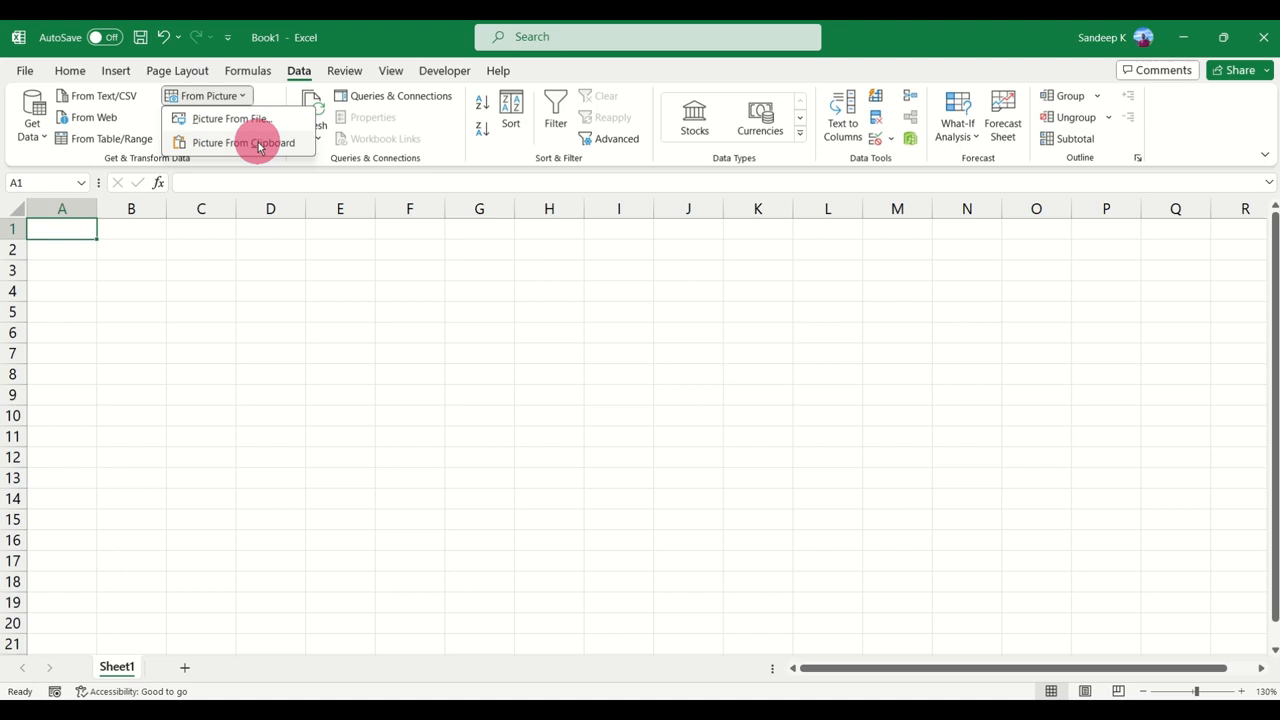
{"action": "mouse_move", "coordinate": [270, 118]}
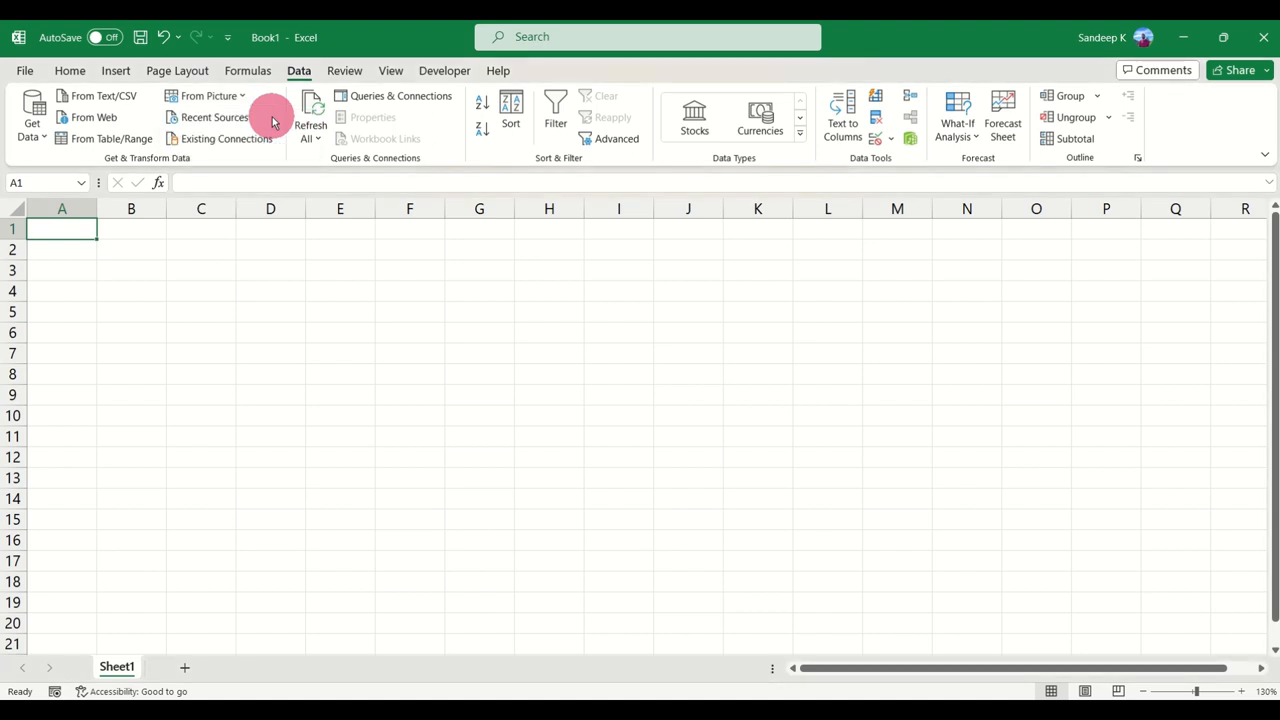
{"action": "mouse_move", "coordinate": [275, 113]}
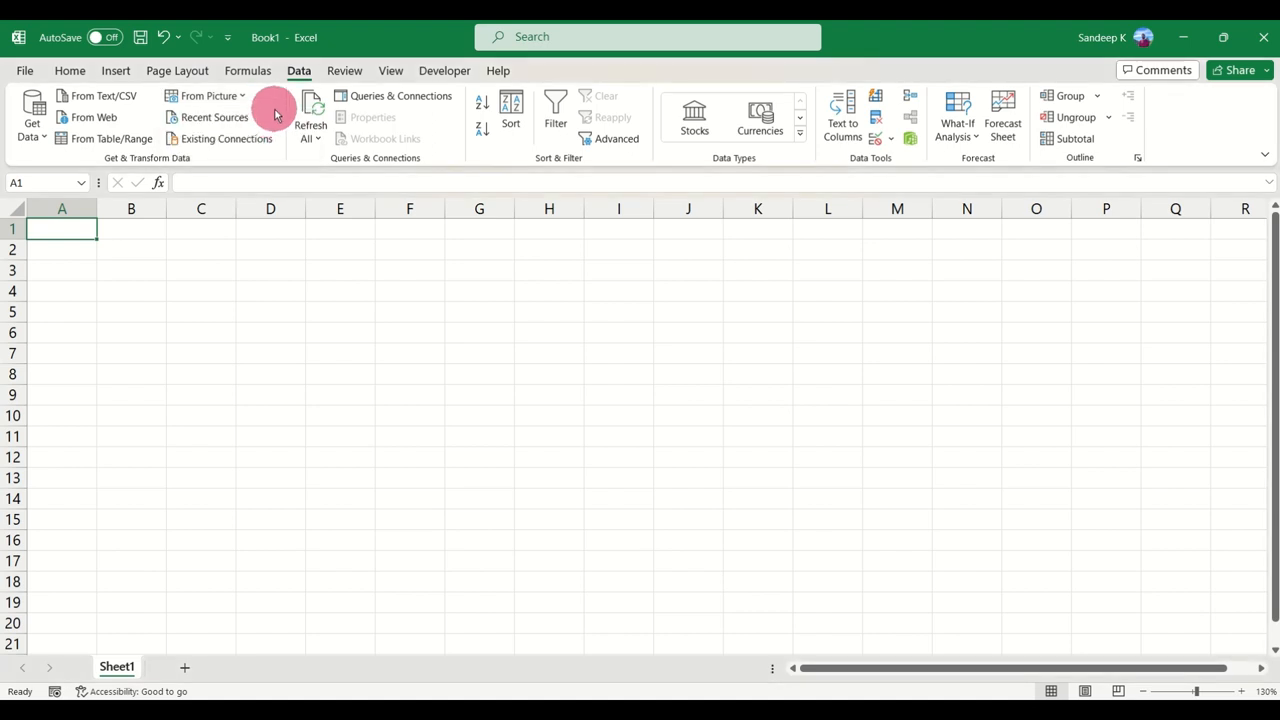
Choose Picture From File and select the 'Data in Picture' image.
{"action": "left_click", "coordinate": [207, 95]}
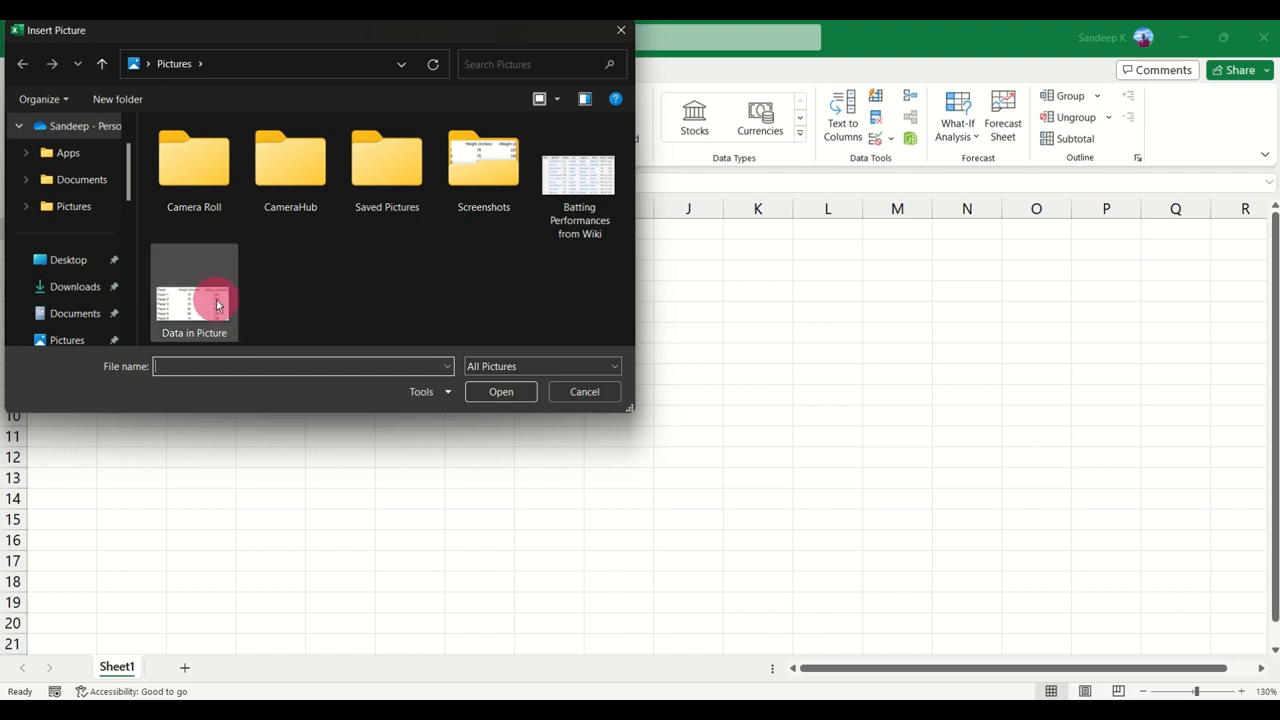
{"action": "mouse_move", "coordinate": [194, 300]}
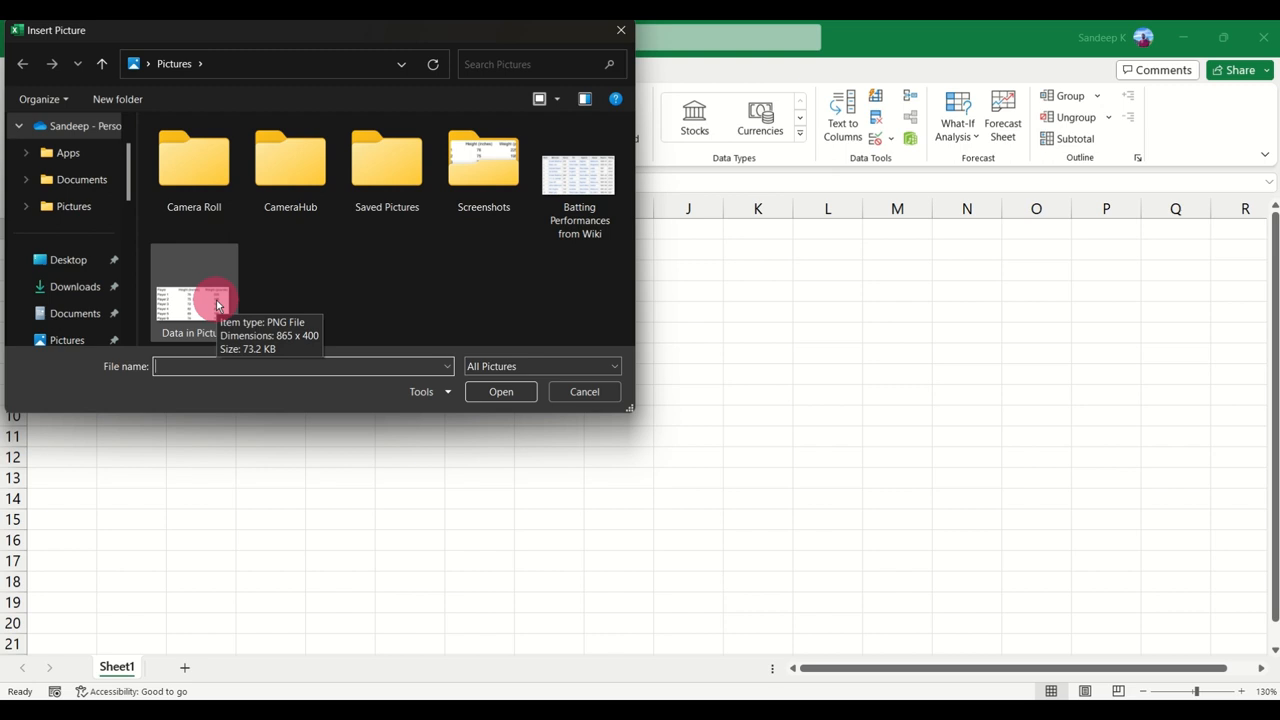
{"action": "left_click", "coordinate": [194, 295]}
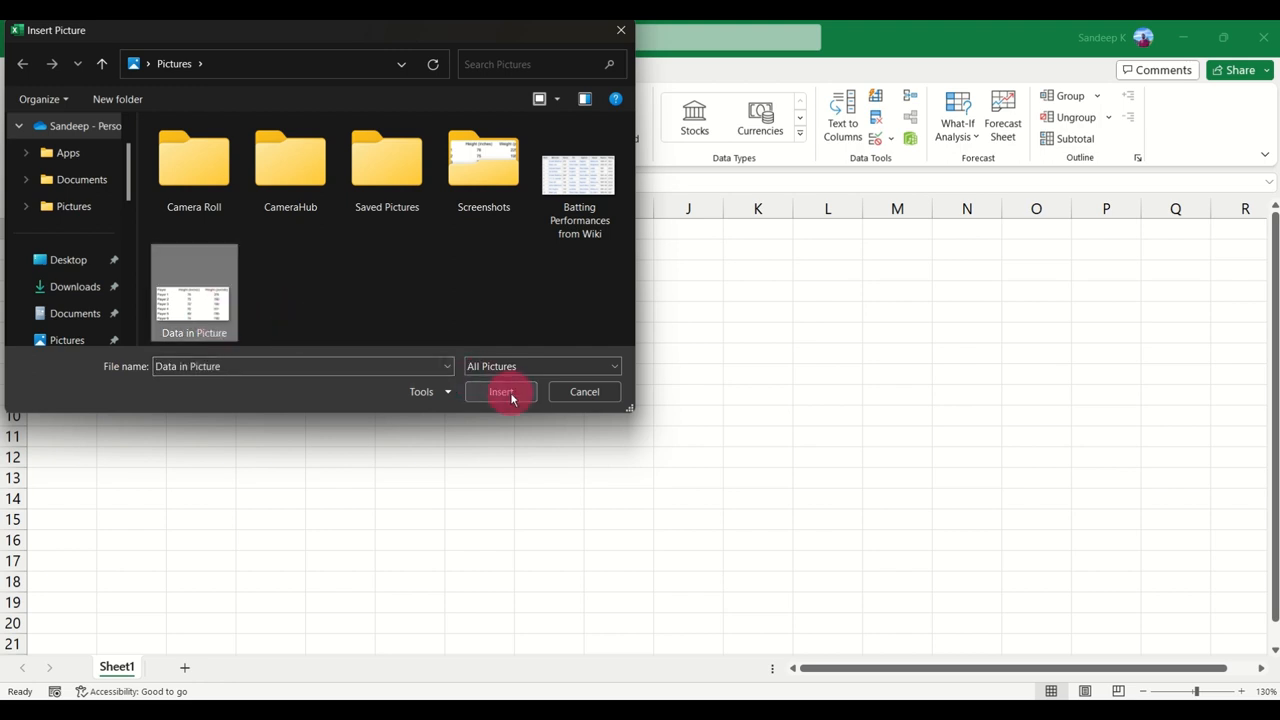
Extract the Player, Height and Weight table from the image and scroll the preview.
{"action": "left_click", "coordinate": [500, 391]}
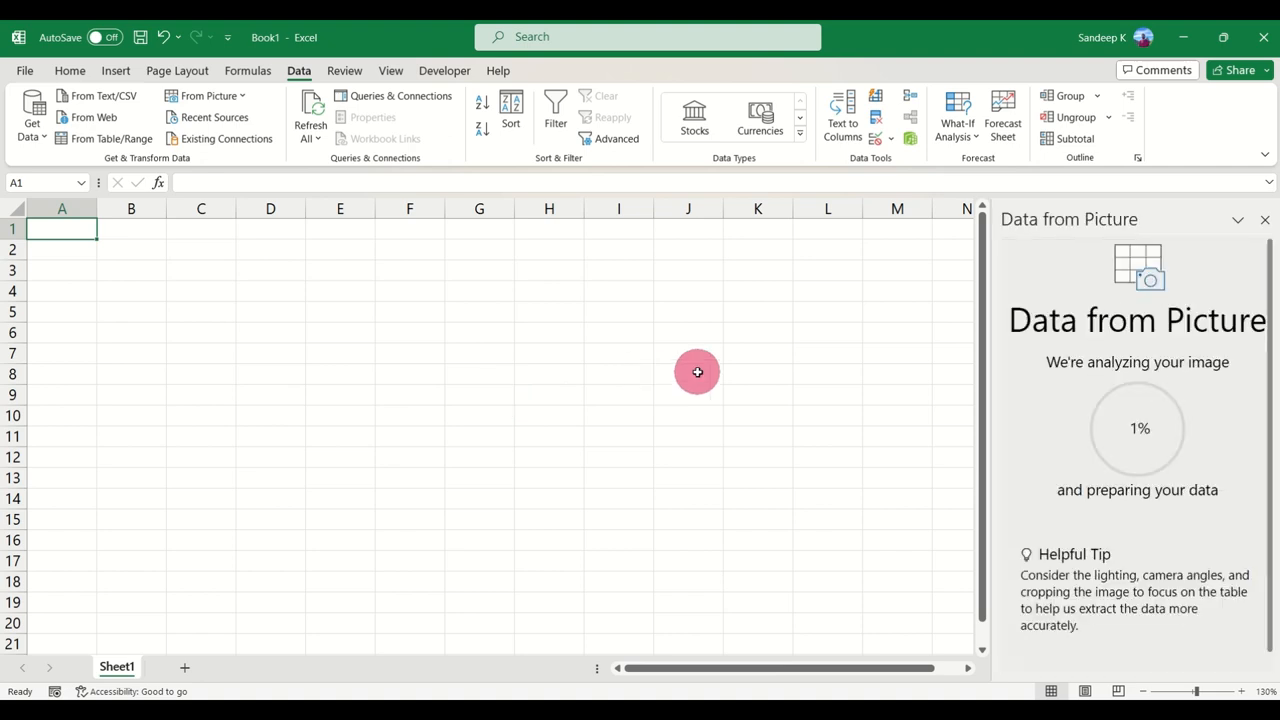
{"action": "mouse_move", "coordinate": [1163, 380]}
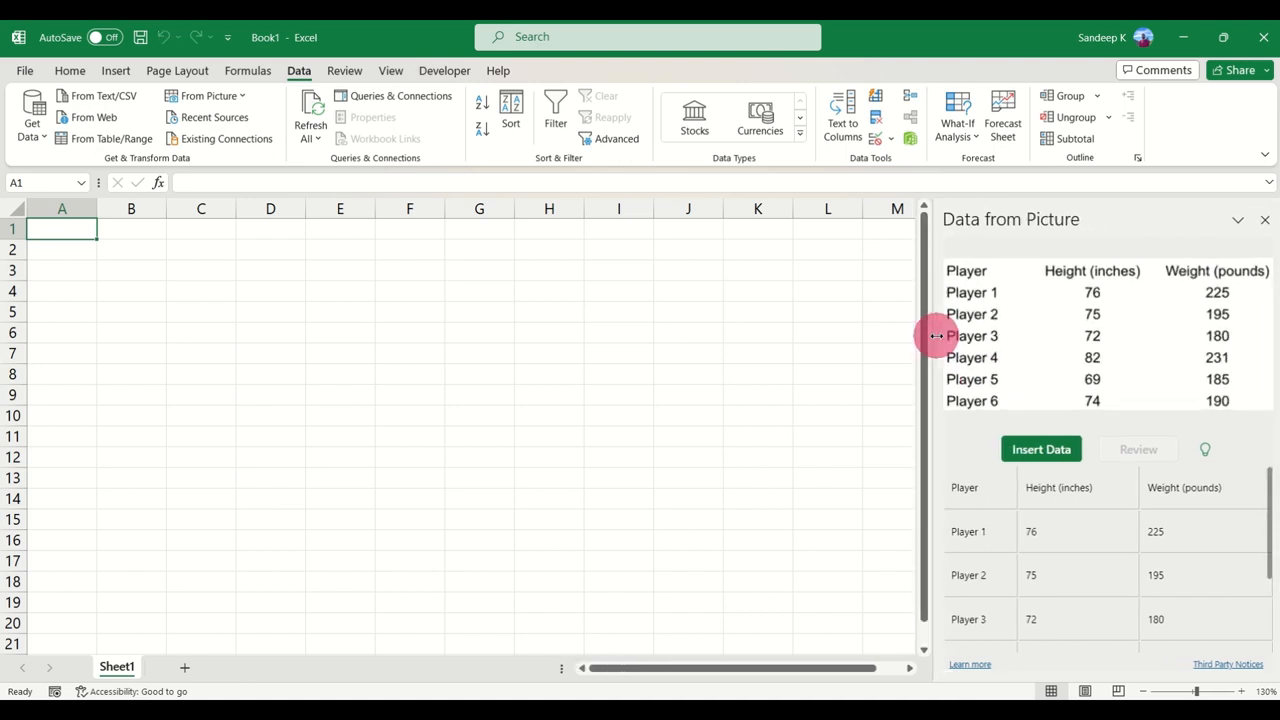
{"action": "mouse_move", "coordinate": [977, 225]}
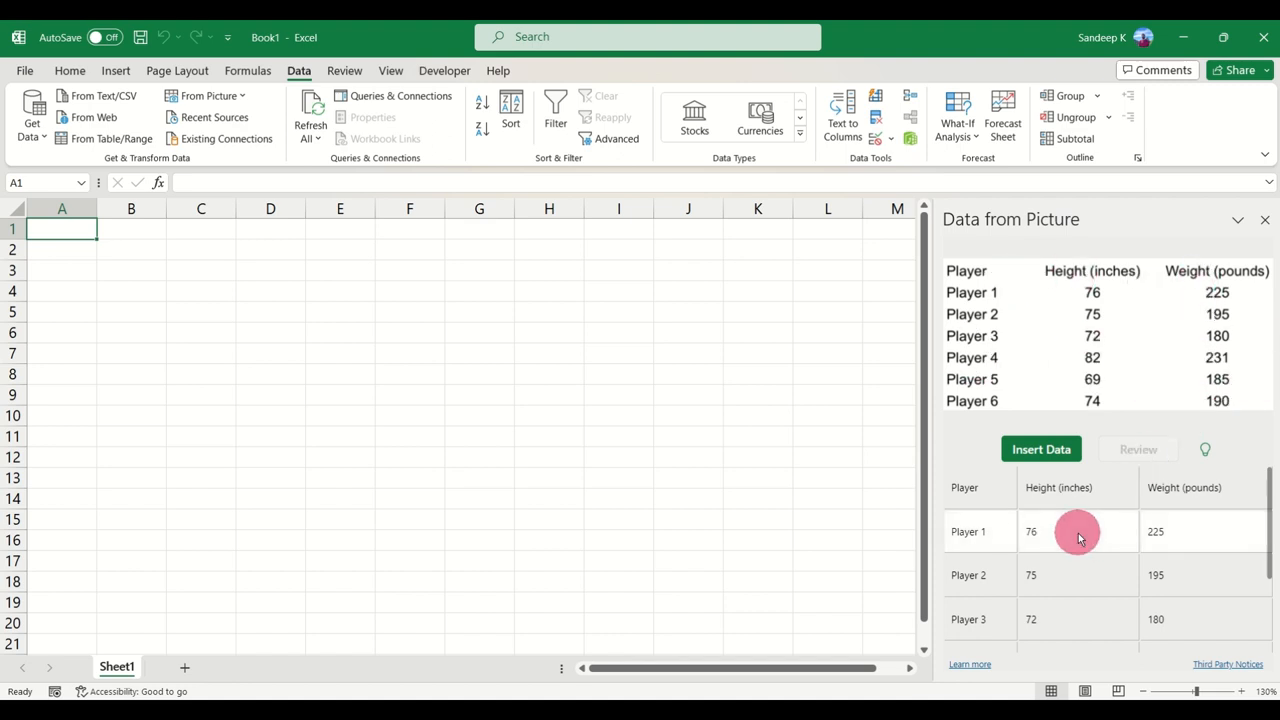
{"action": "scroll", "scroll_direction": "down", "scroll_amount": 3}
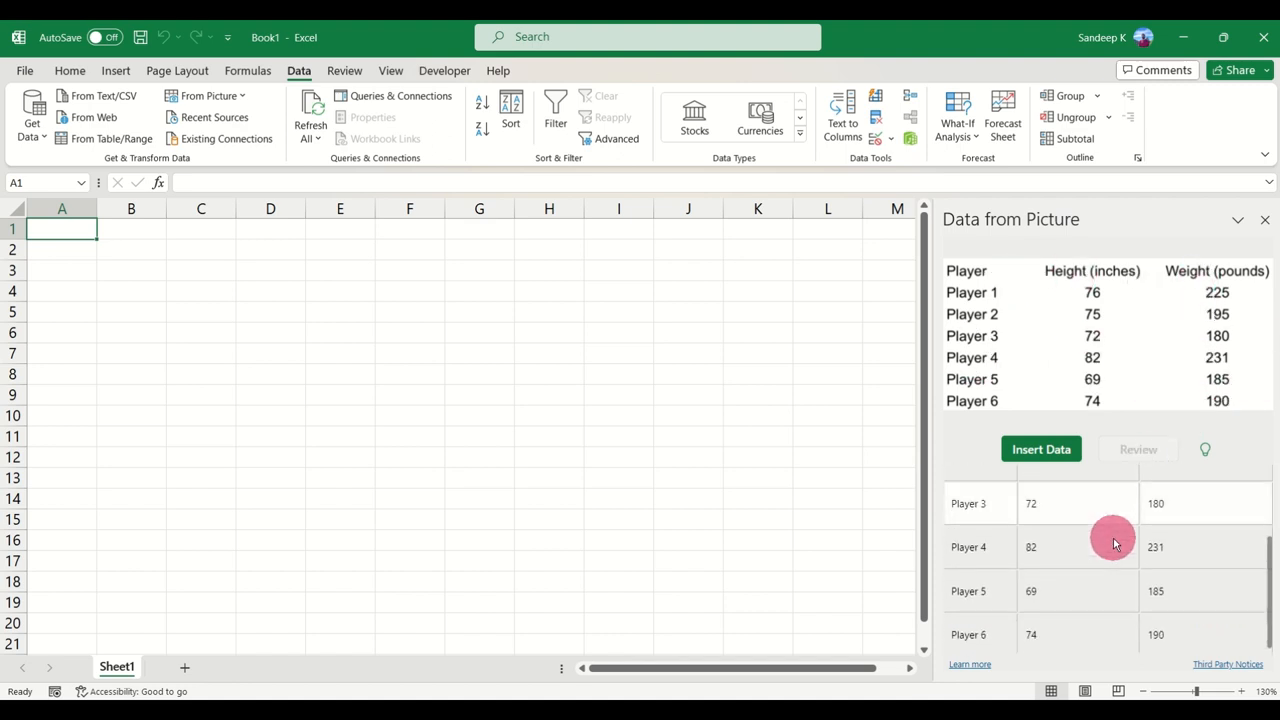
{"action": "left_click", "coordinate": [1040, 449]}
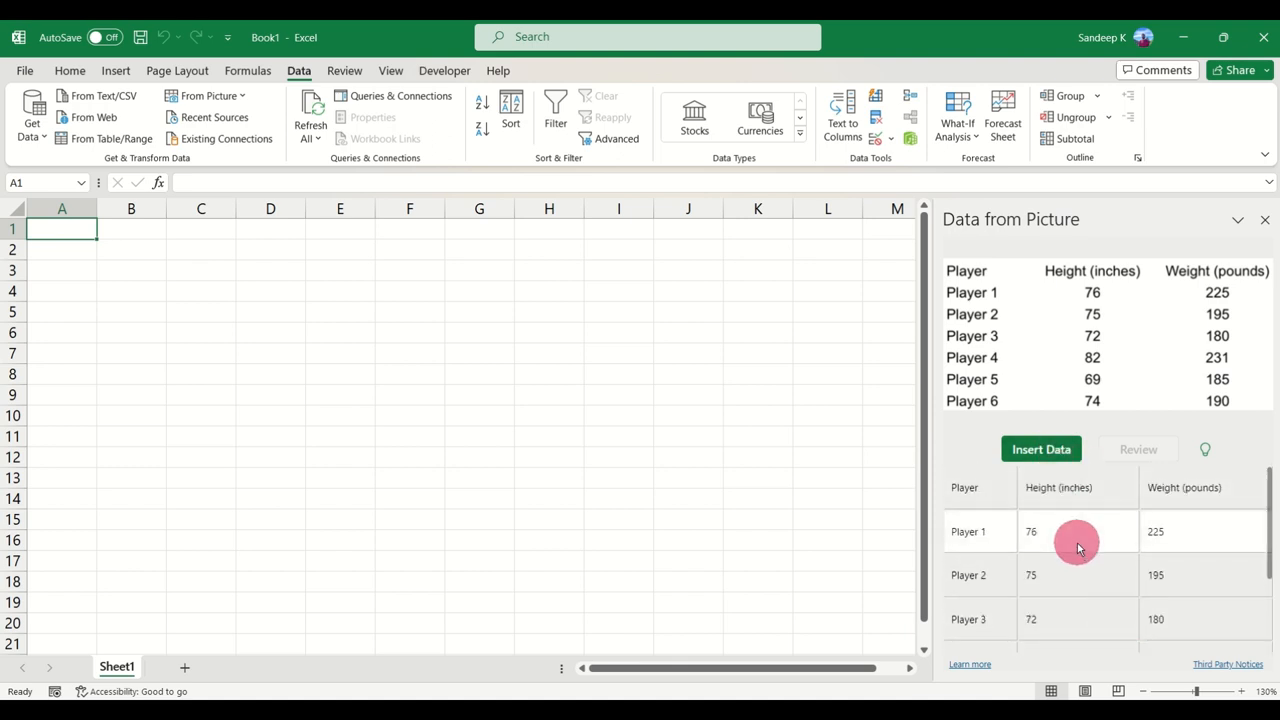
{"action": "mouse_move", "coordinate": [1133, 431]}
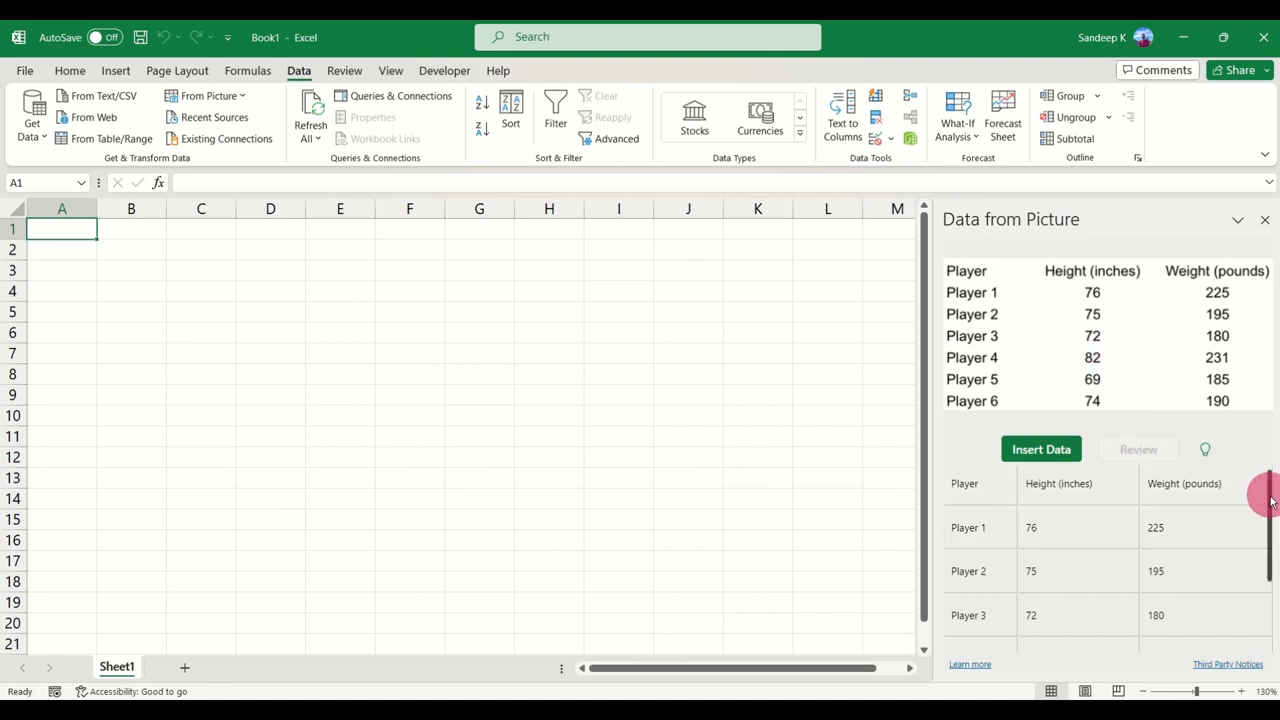
{"action": "scroll", "scroll_direction": "down", "scroll_amount": 3}
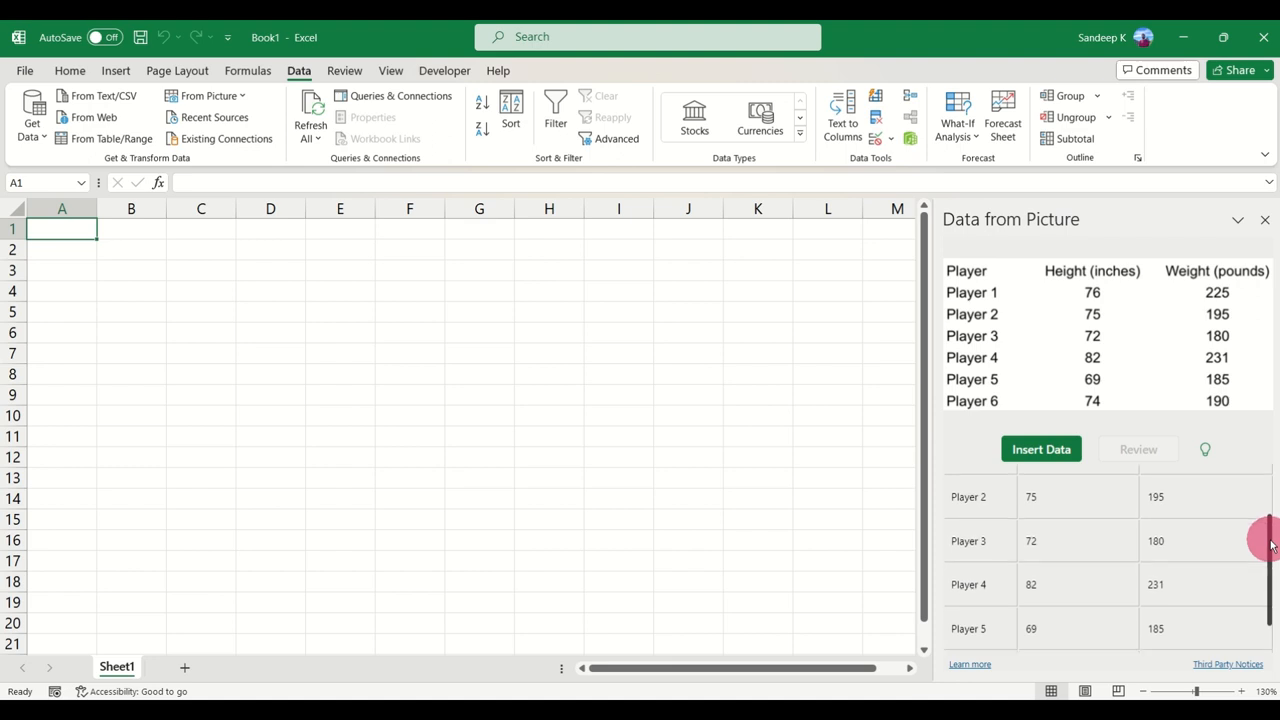
{"action": "scroll", "scroll_direction": "down", "scroll_amount": 3}
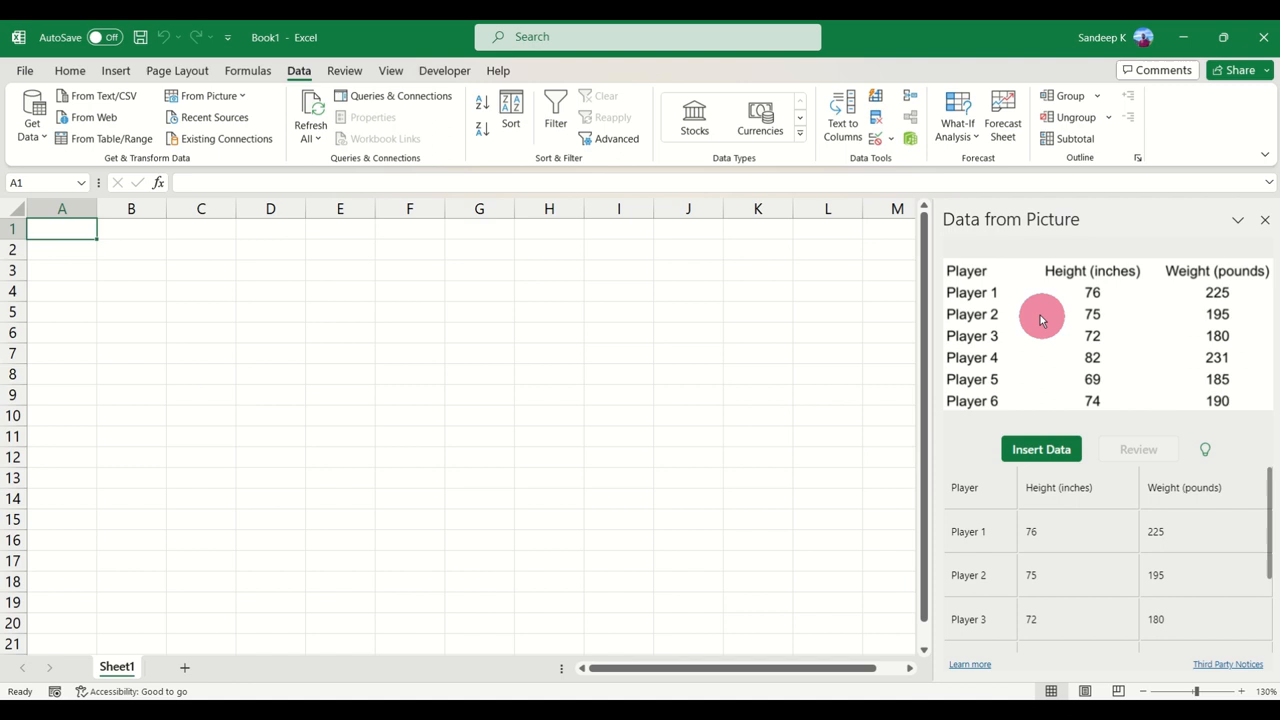
{"action": "mouse_move", "coordinate": [966, 443]}
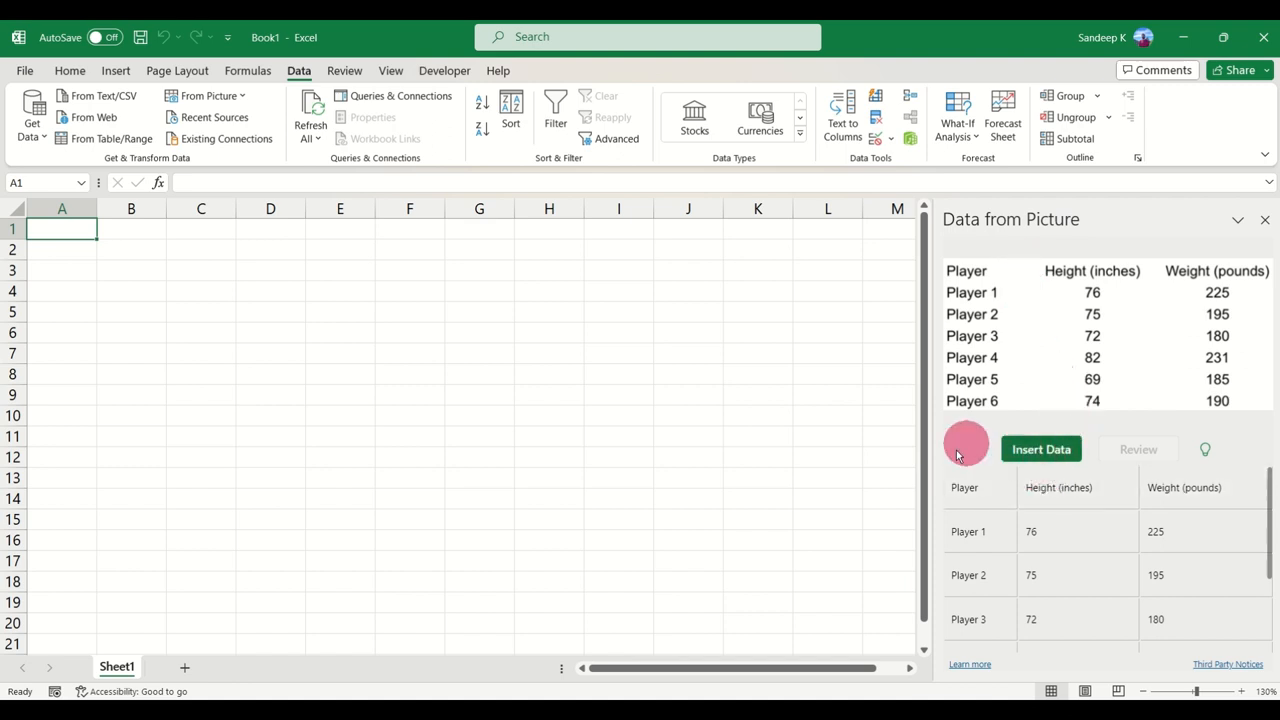
{"action": "left_click", "coordinate": [1041, 449]}
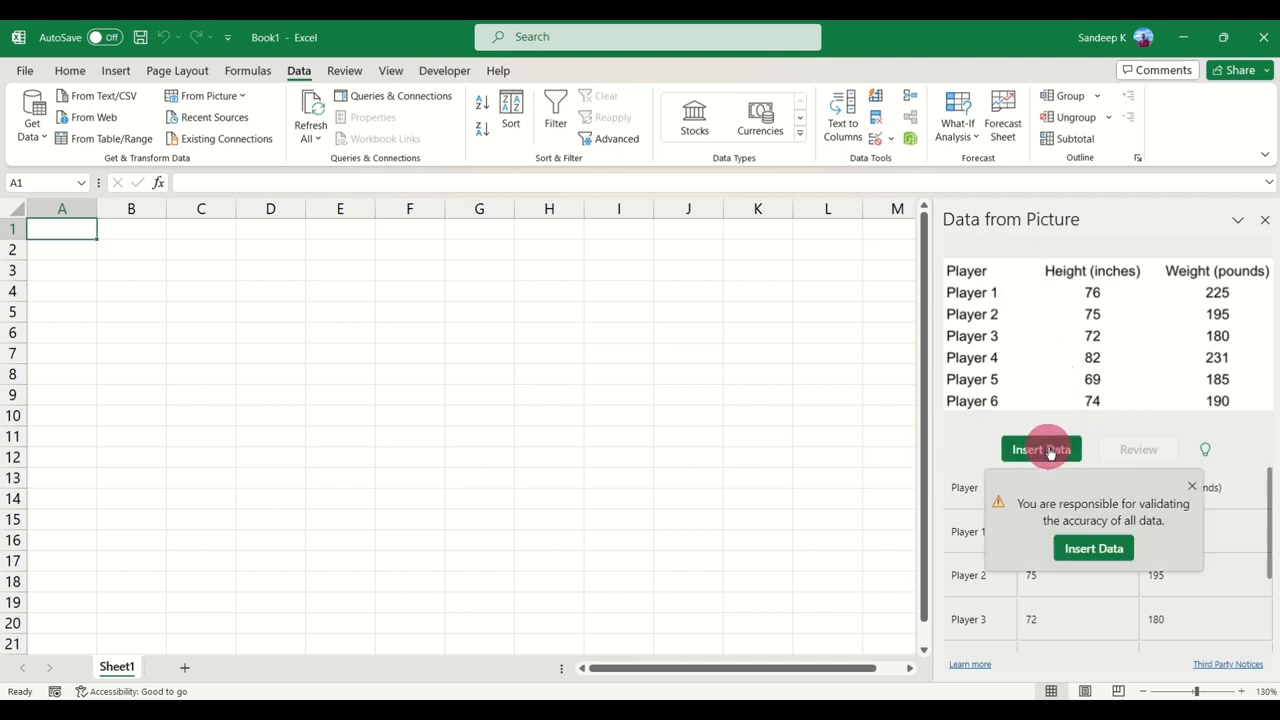
{"action": "mouse_move", "coordinate": [1035, 508]}
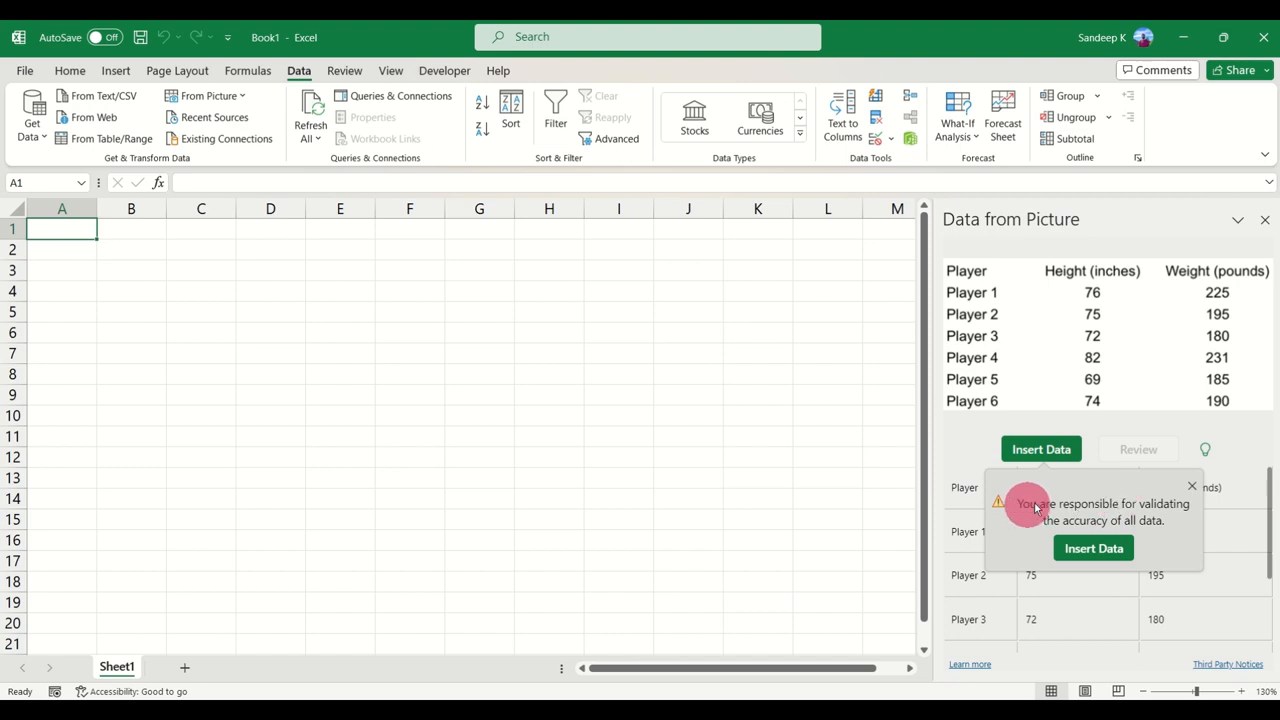
{"action": "mouse_move", "coordinate": [1008, 527]}
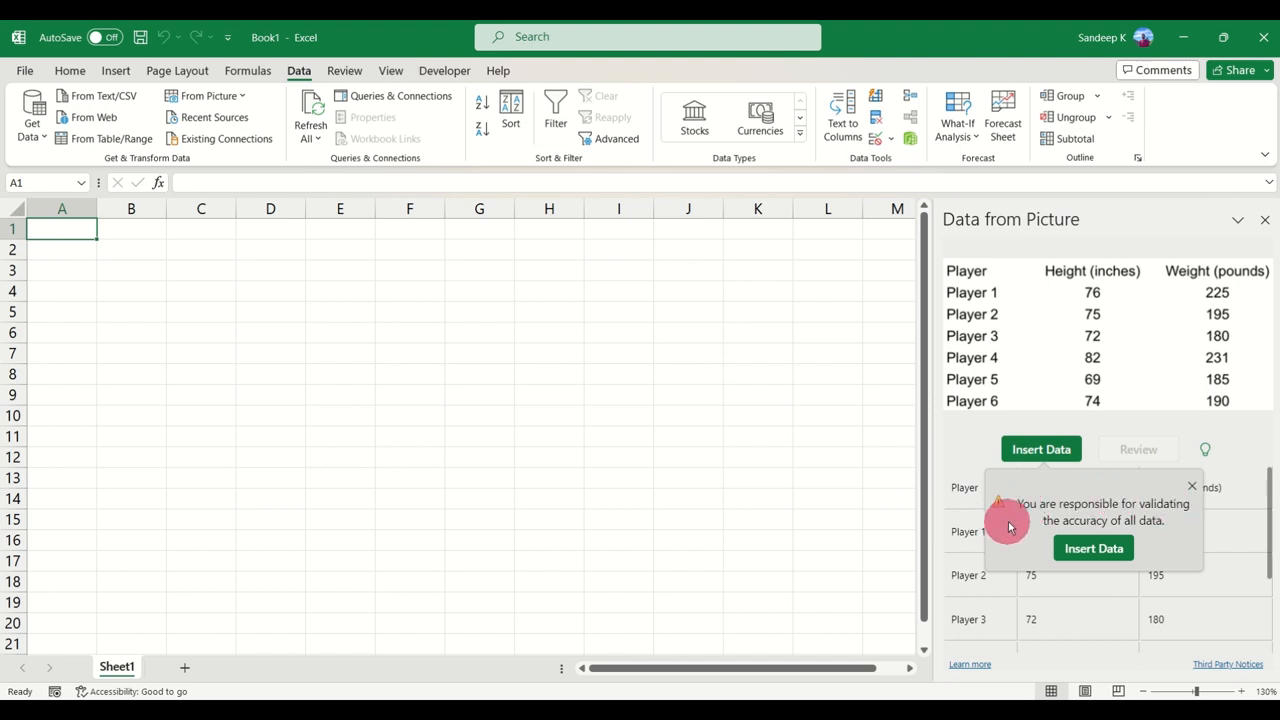
{"action": "mouse_move", "coordinate": [1135, 527]}
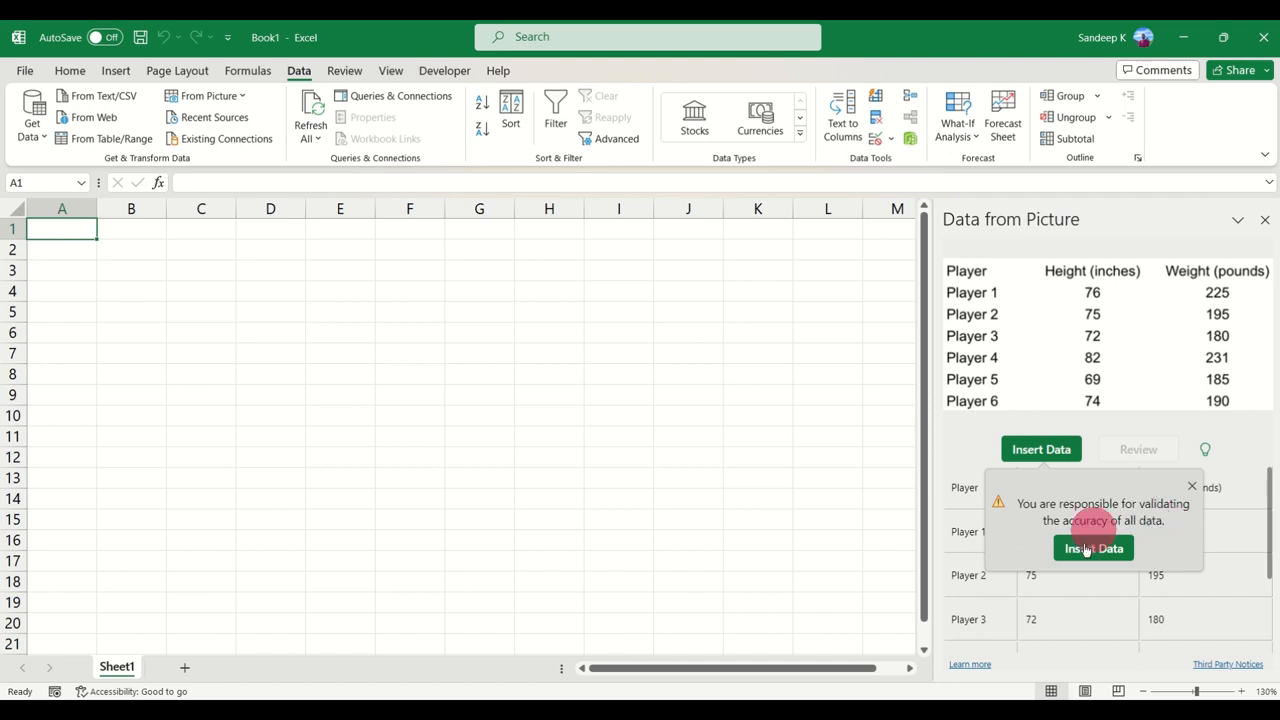
{"action": "left_click", "coordinate": [1093, 548]}
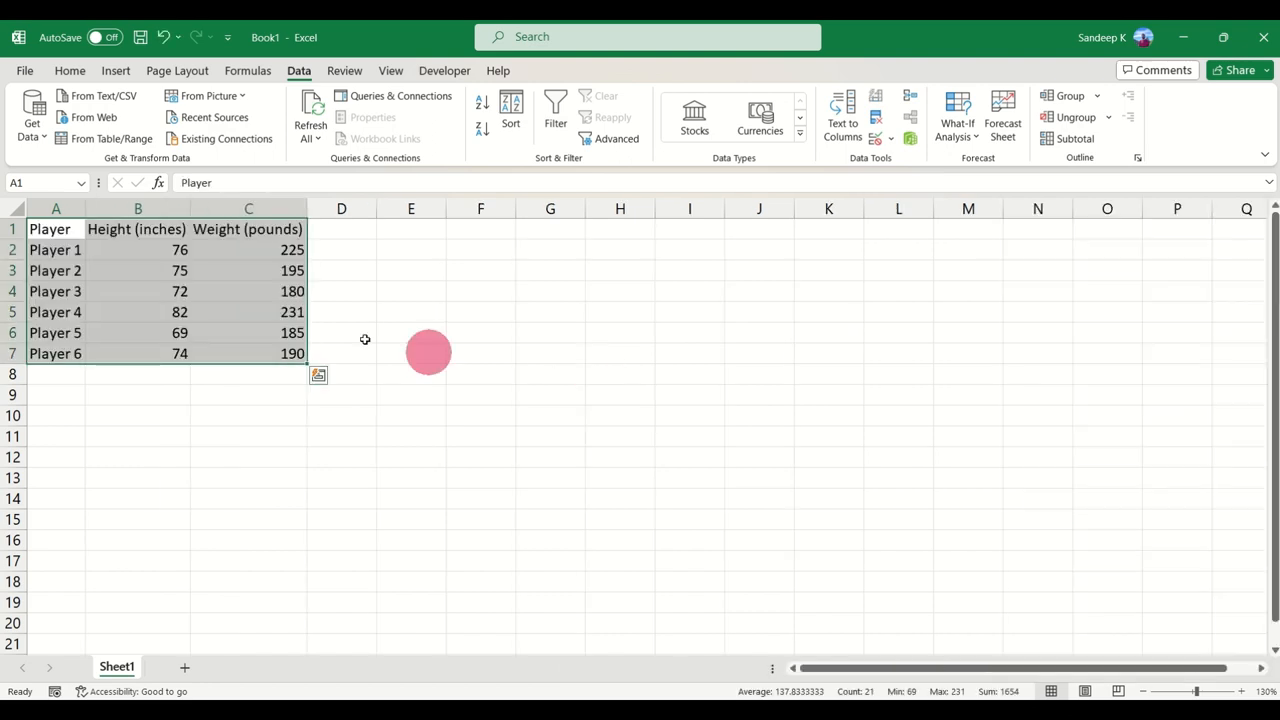
{"action": "left_click", "coordinate": [138, 291]}
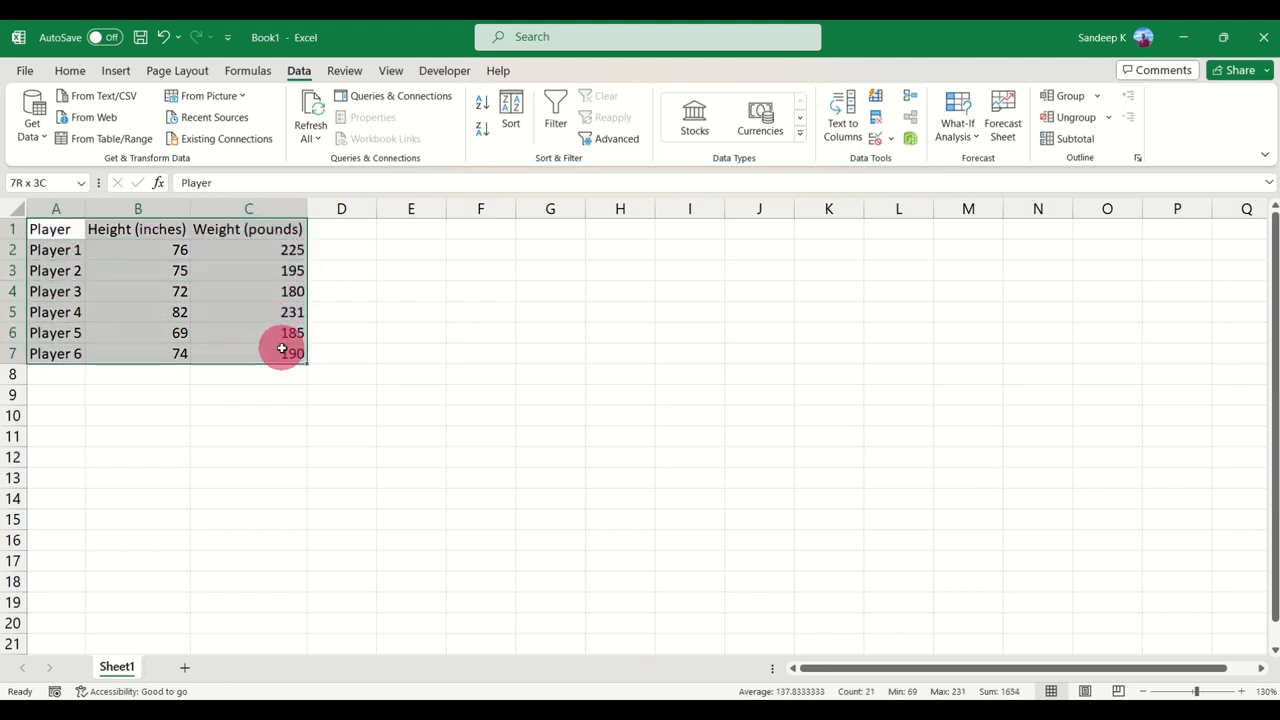
{"action": "left_click", "coordinate": [248, 353]}
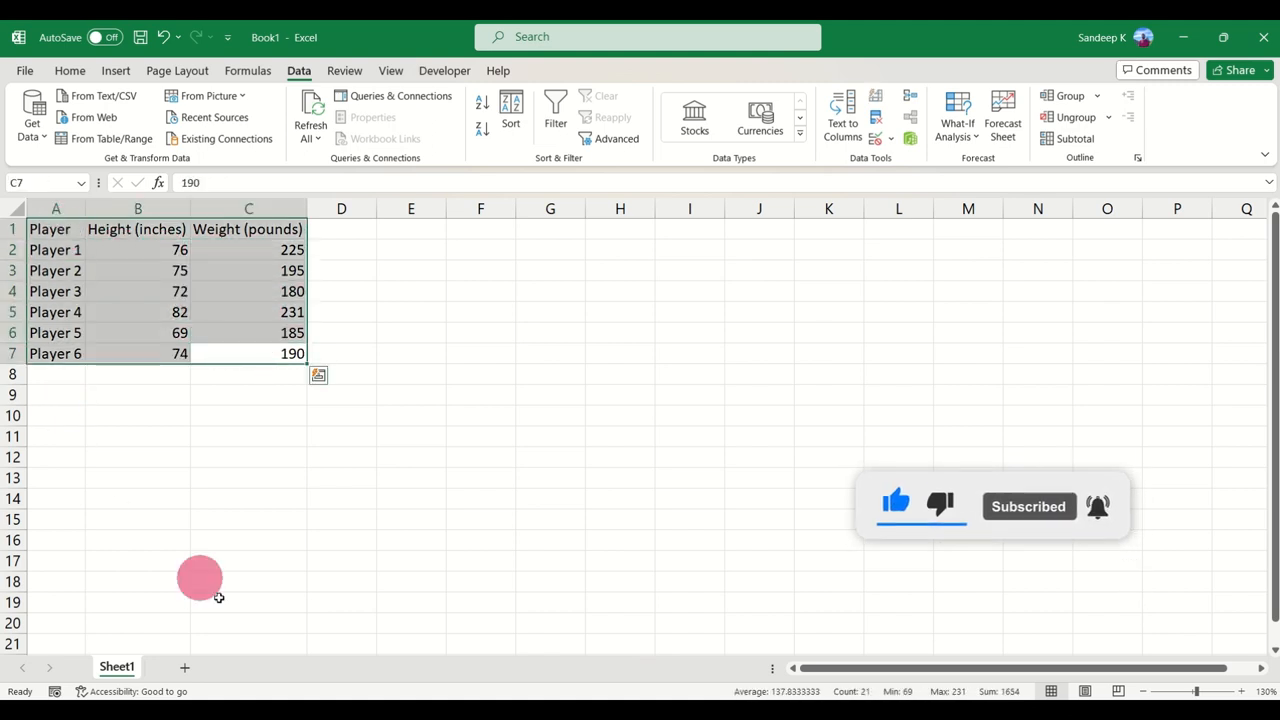
Add Sheet2, glance at Sheet1, then show From Picture options on Sheet2.
{"action": "left_click", "coordinate": [184, 667]}
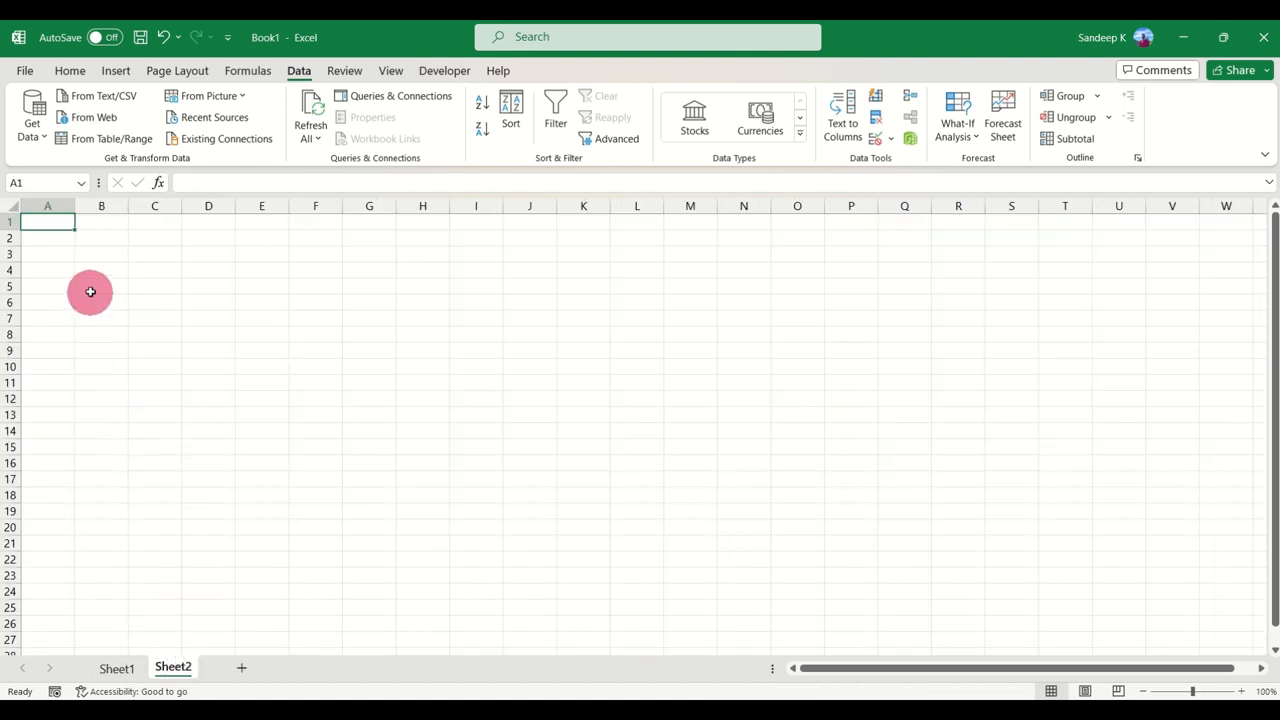
{"action": "mouse_move", "coordinate": [190, 357]}
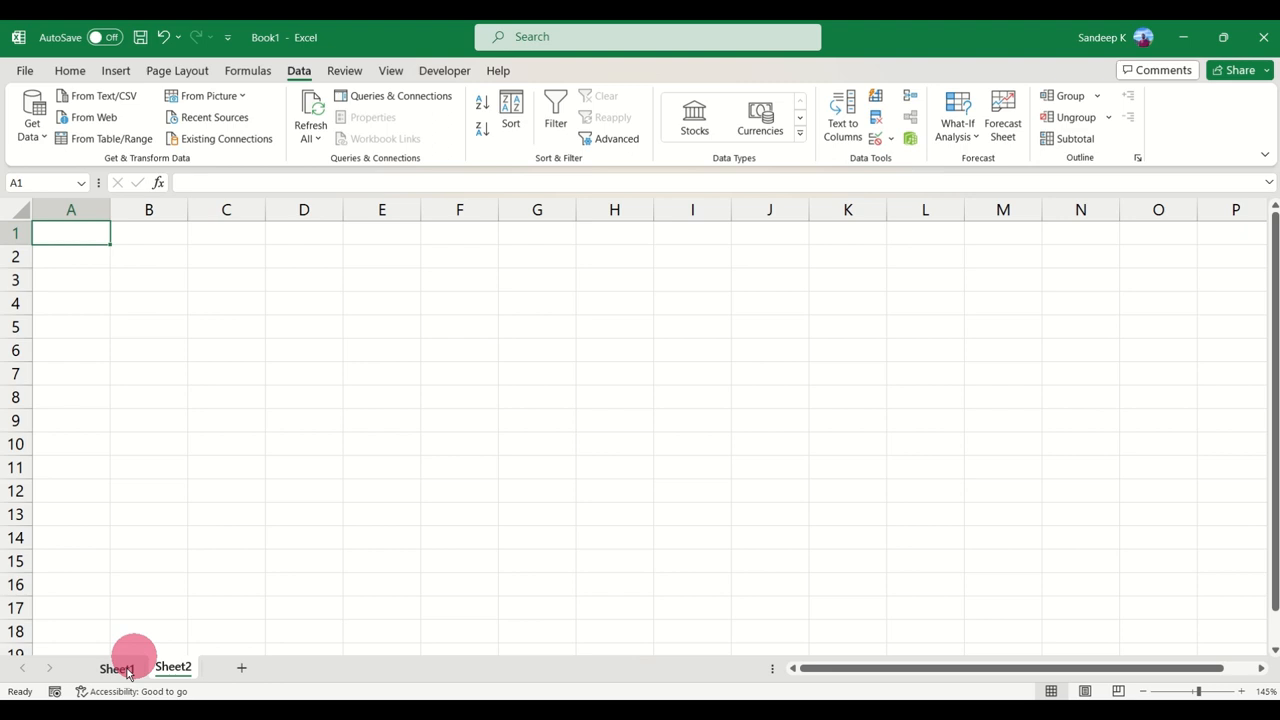
{"action": "left_click", "coordinate": [172, 668]}
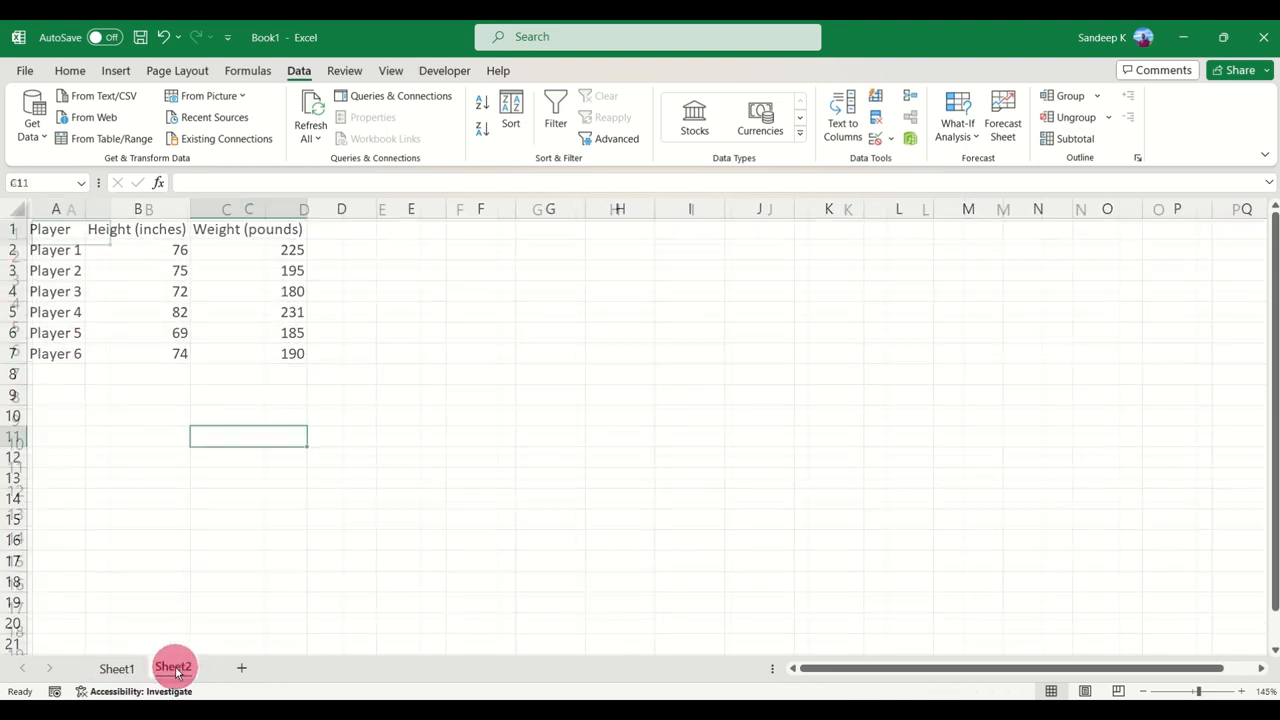
{"action": "left_click", "coordinate": [173, 668]}
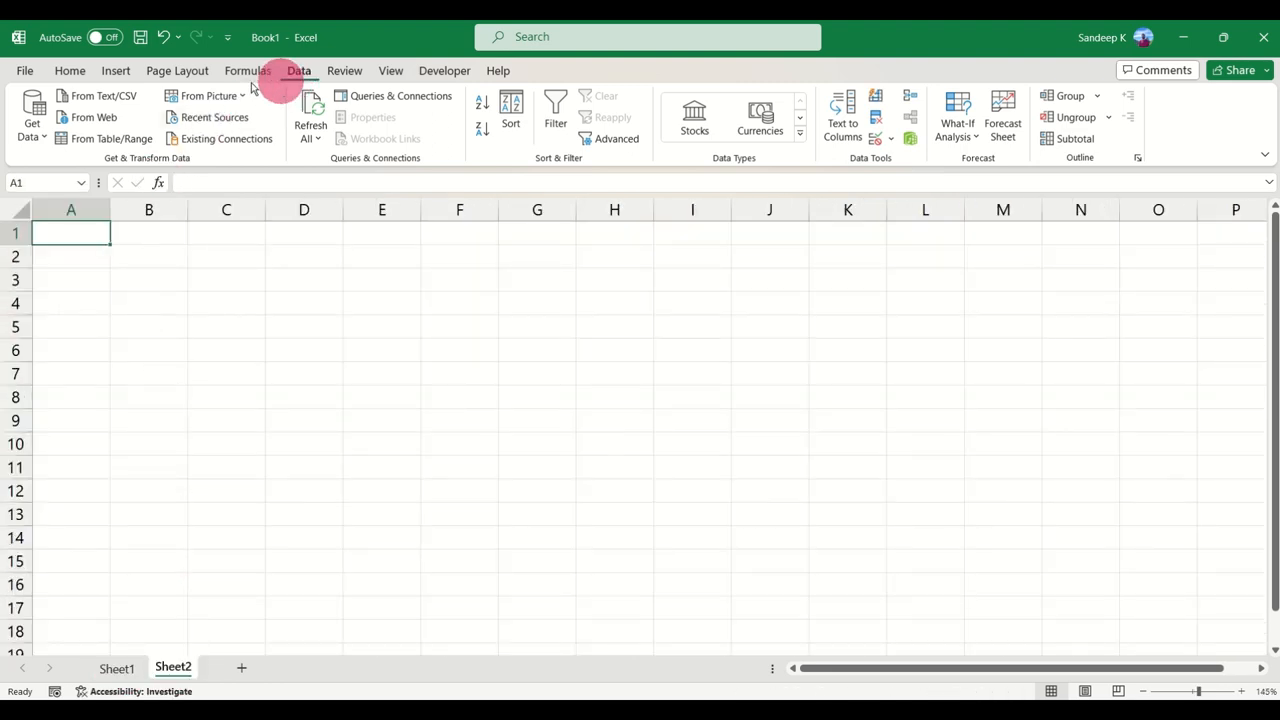
{"action": "left_click", "coordinate": [207, 95]}
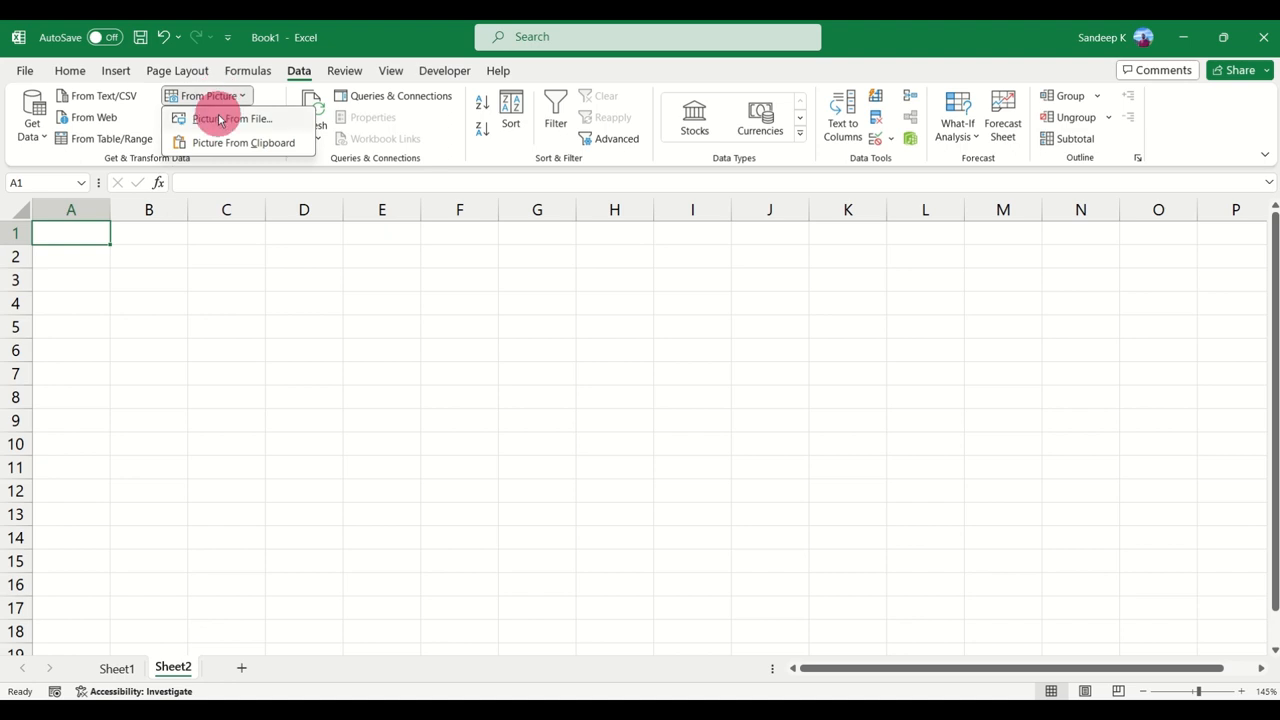
Load the 'Batting Performances from Wiki' picture file for table extraction.
{"action": "left_click", "coordinate": [234, 118]}
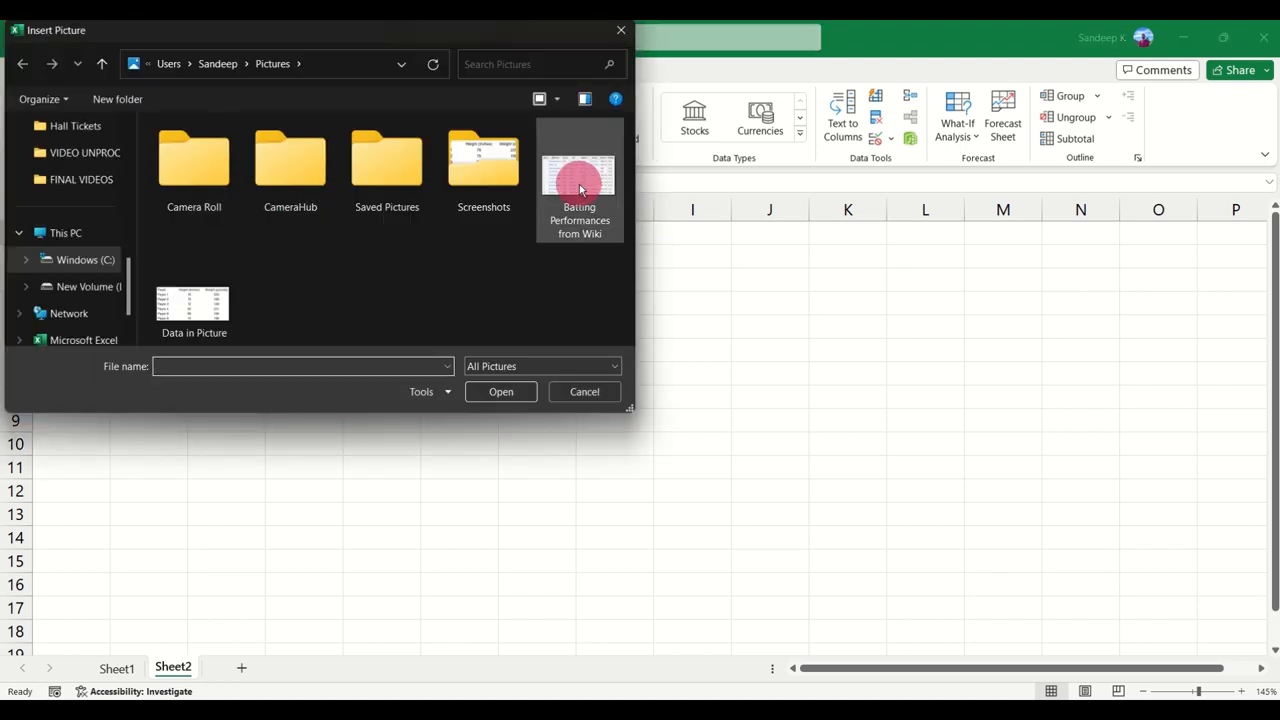
{"action": "left_click", "coordinate": [579, 180]}
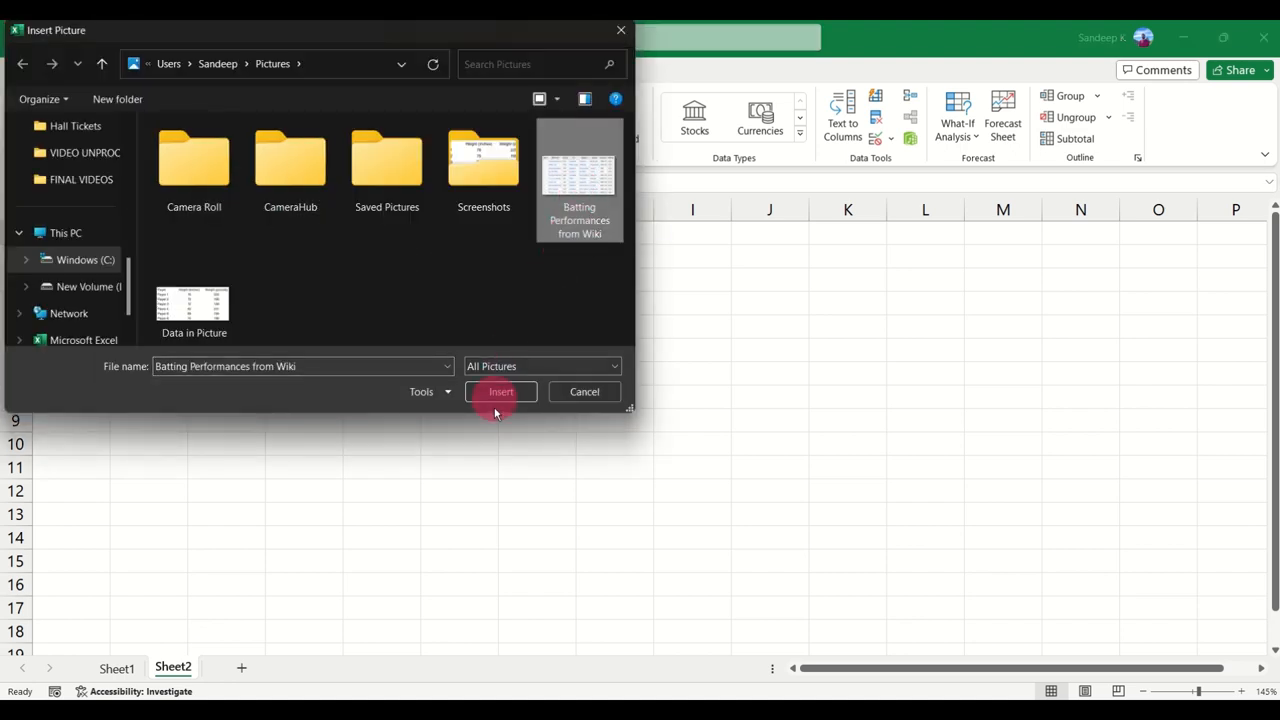
{"action": "mouse_move", "coordinate": [578, 248]}
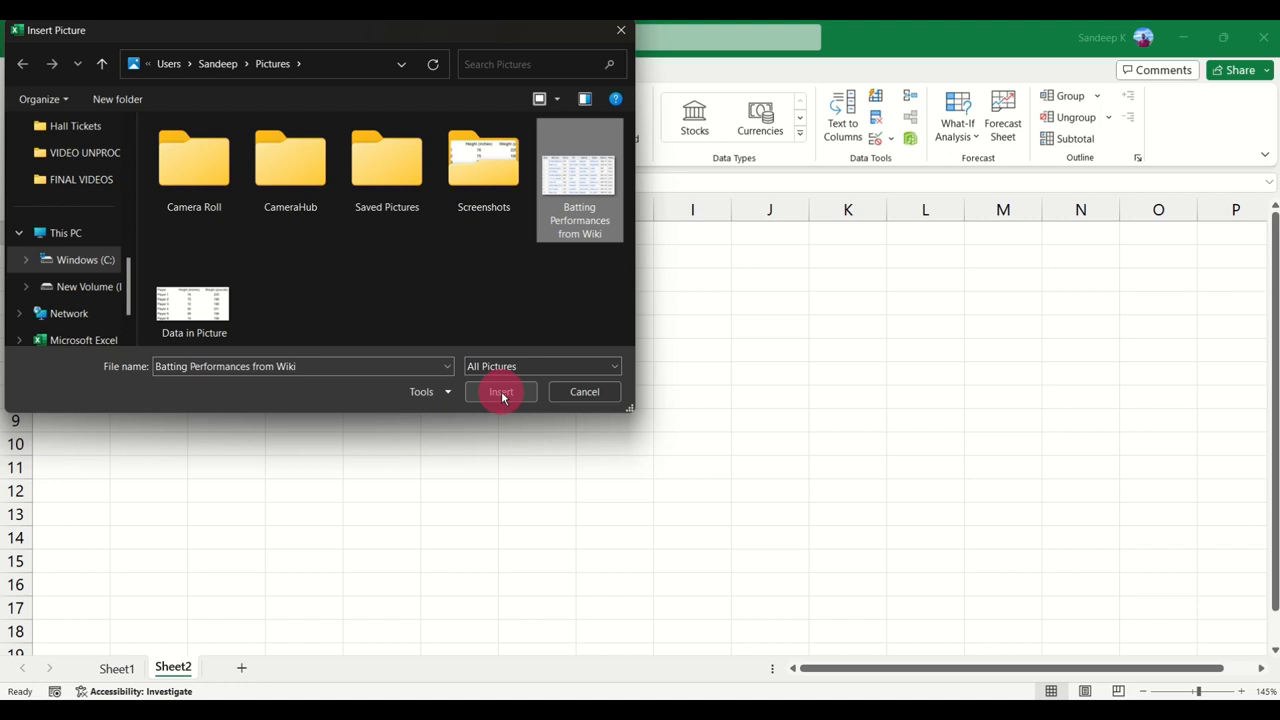
{"action": "left_click", "coordinate": [501, 391]}
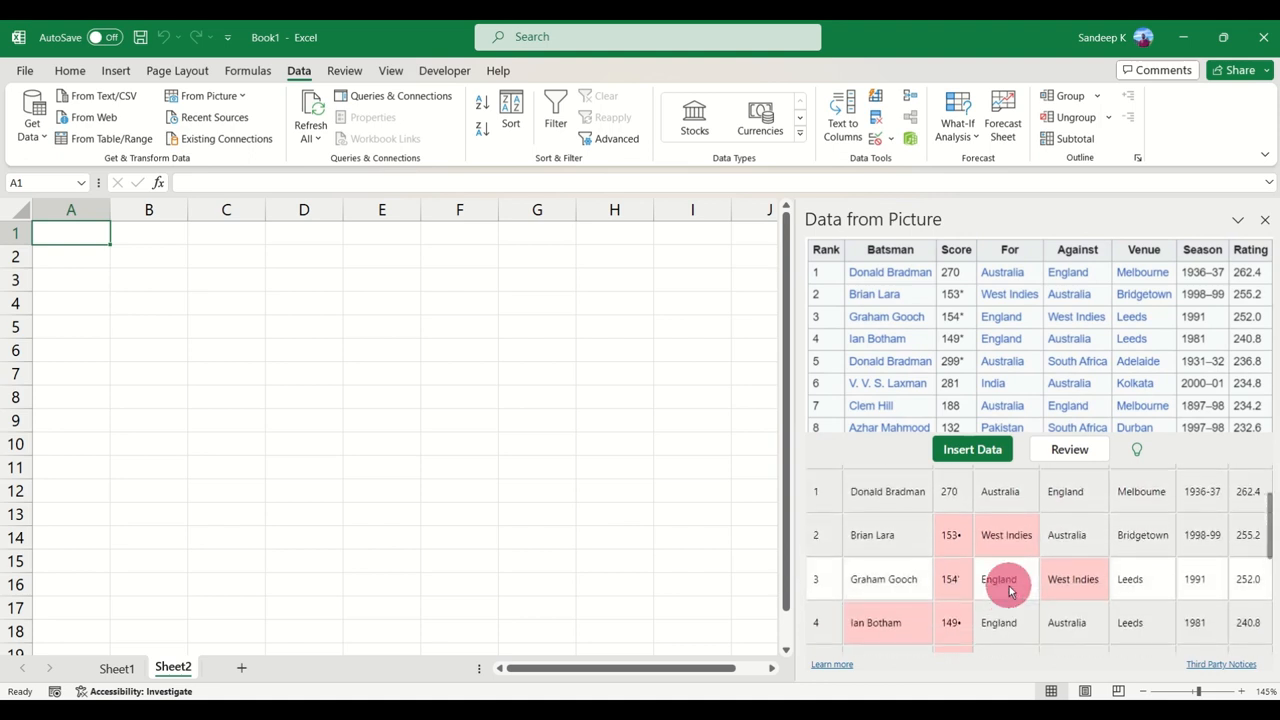
Scroll the batting table preview and start reviewing its 12 flagged items.
{"action": "scroll", "scroll_direction": "down", "scroll_amount": 3}
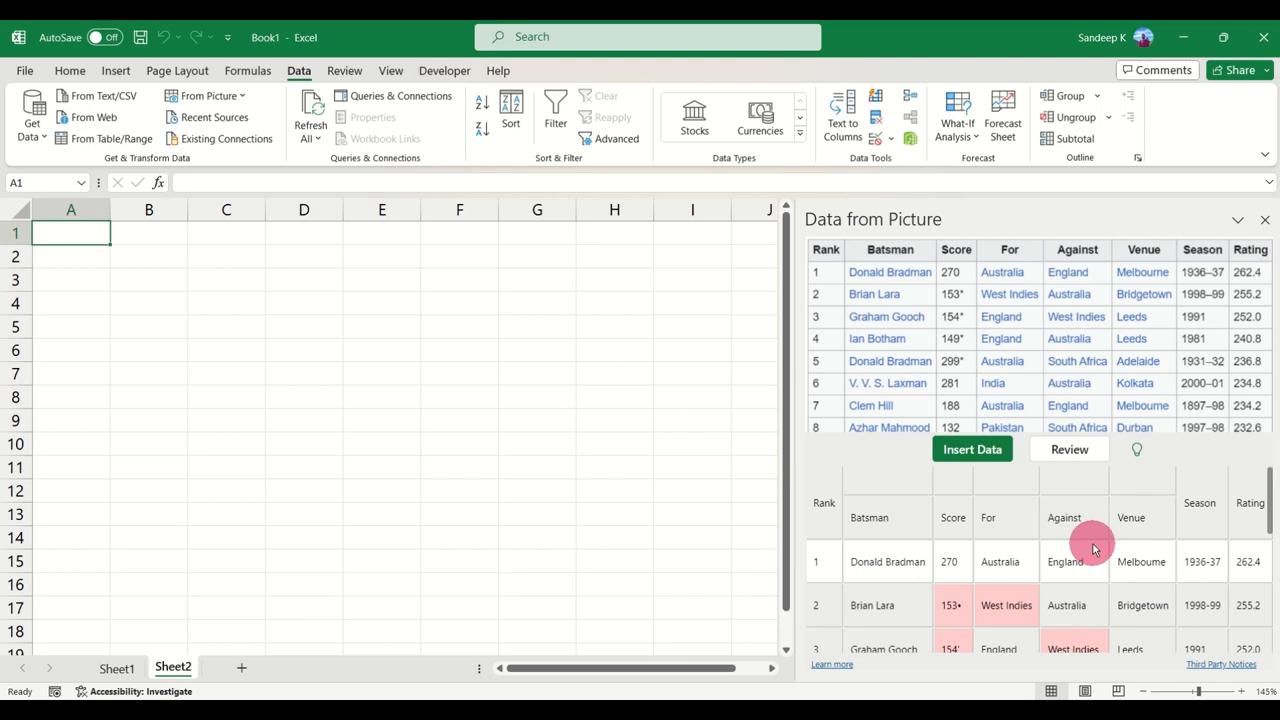
{"action": "mouse_move", "coordinate": [1017, 385]}
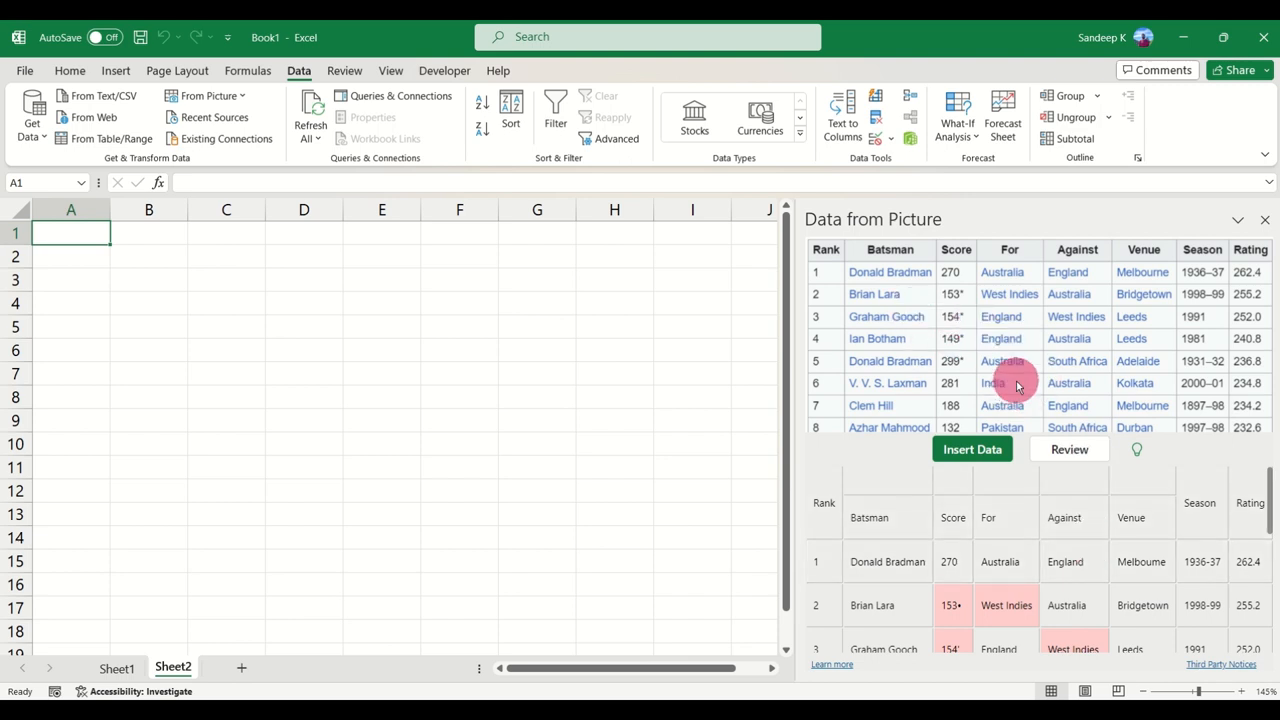
{"action": "mouse_move", "coordinate": [1025, 605]}
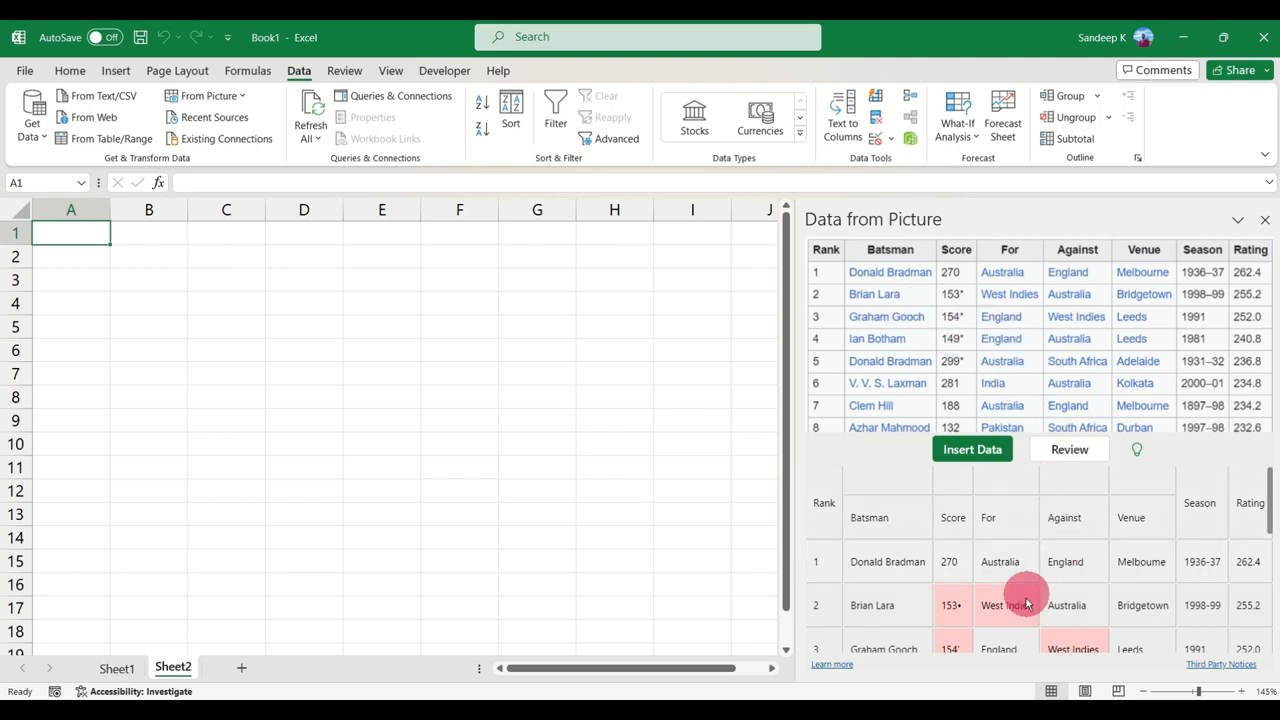
{"action": "mouse_move", "coordinate": [1010, 581]}
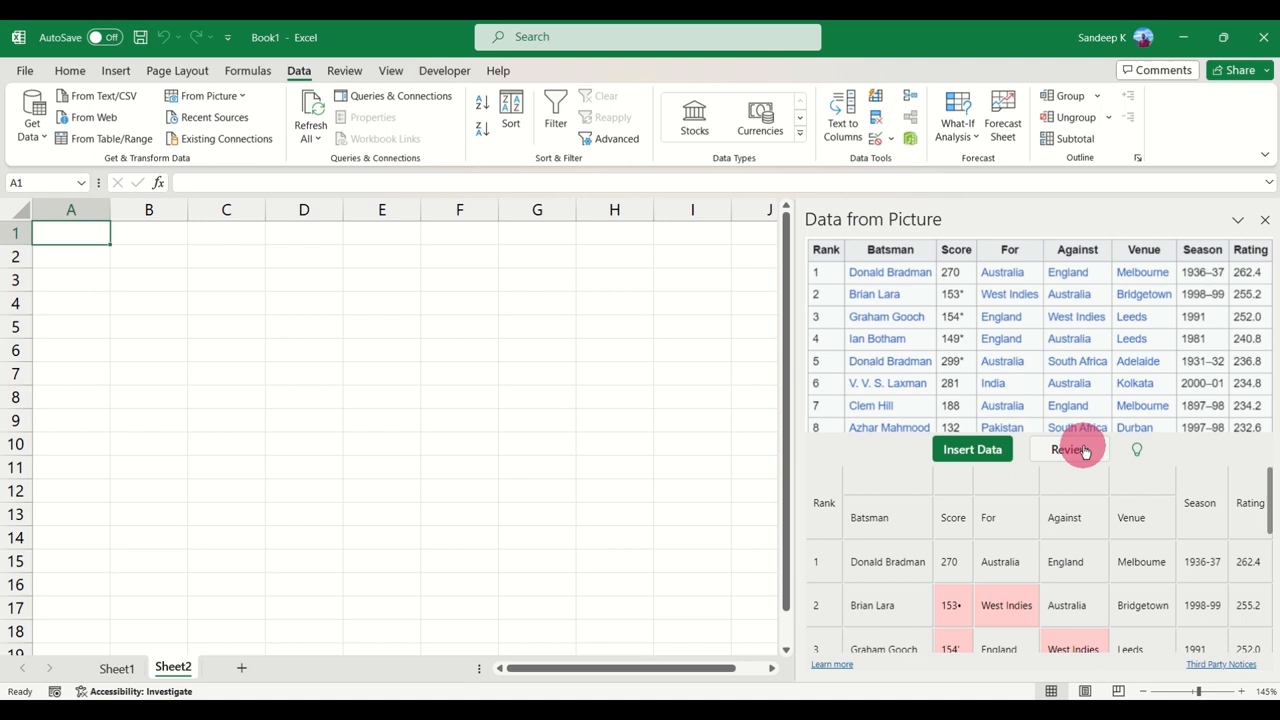
{"action": "left_click", "coordinate": [1070, 449]}
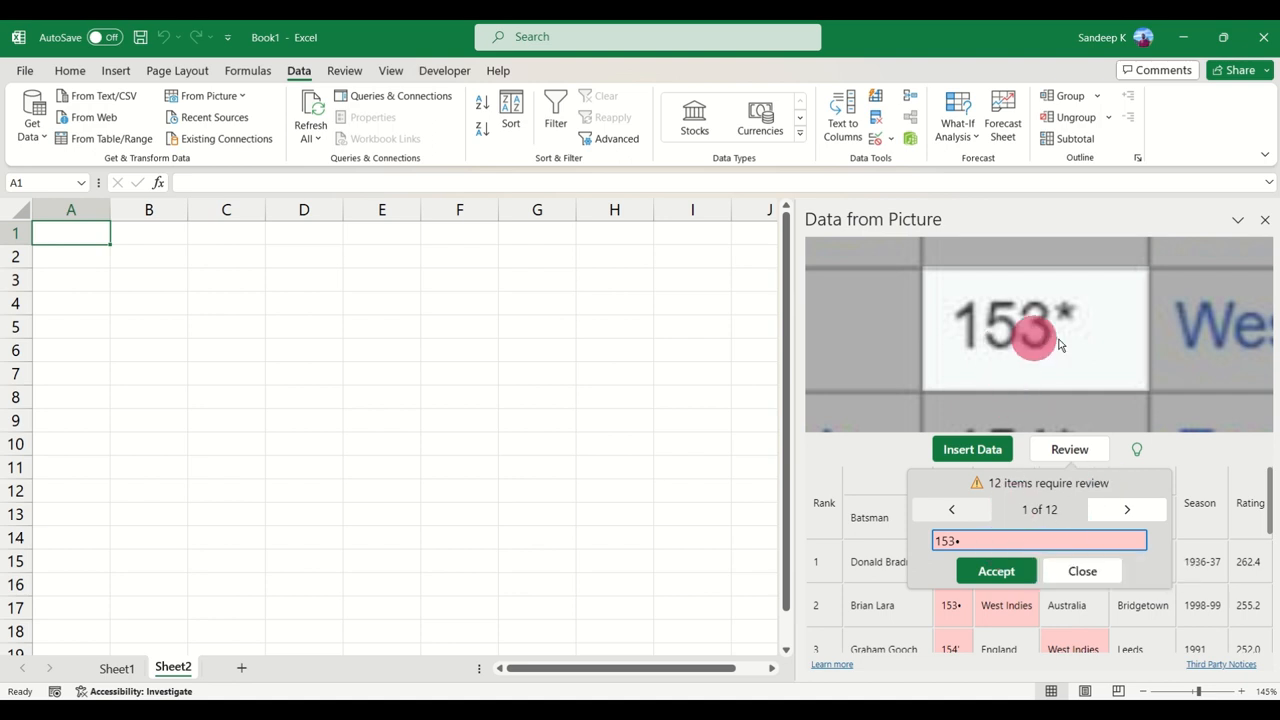
Correct the first flagged score to 153* and accept it.
{"action": "left_click", "coordinate": [995, 540]}
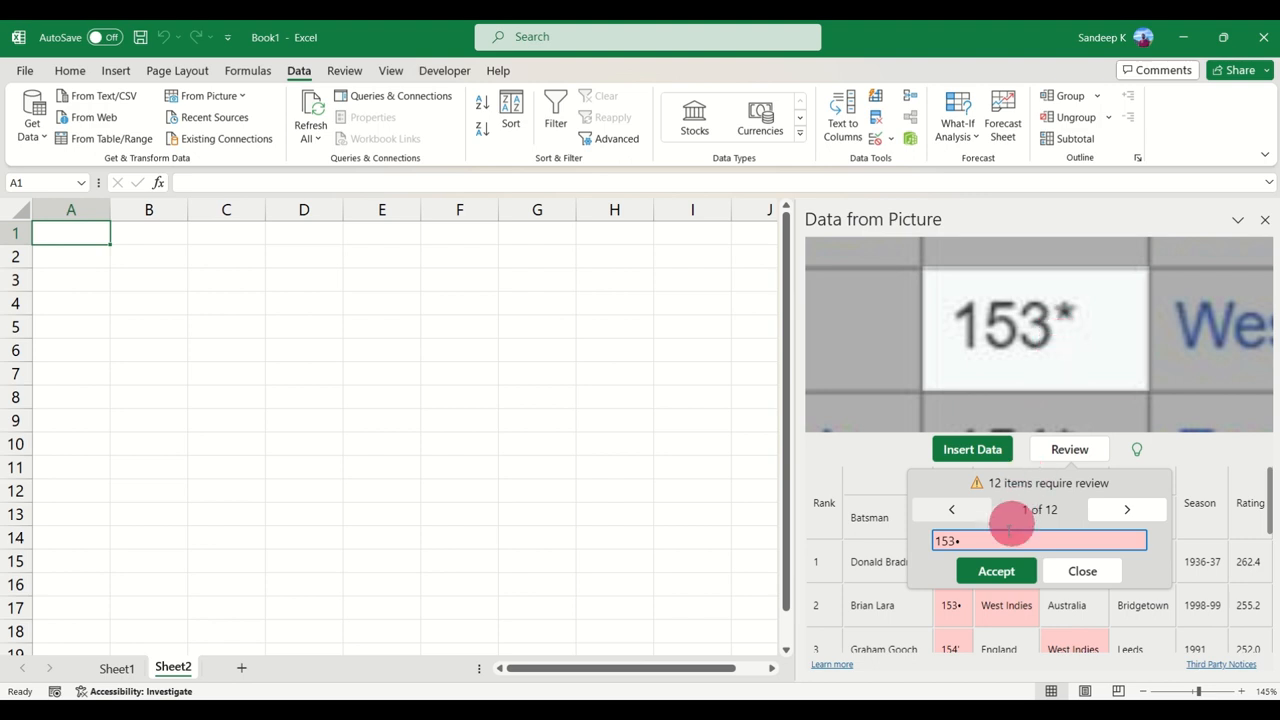
{"action": "mouse_move", "coordinate": [1000, 540]}
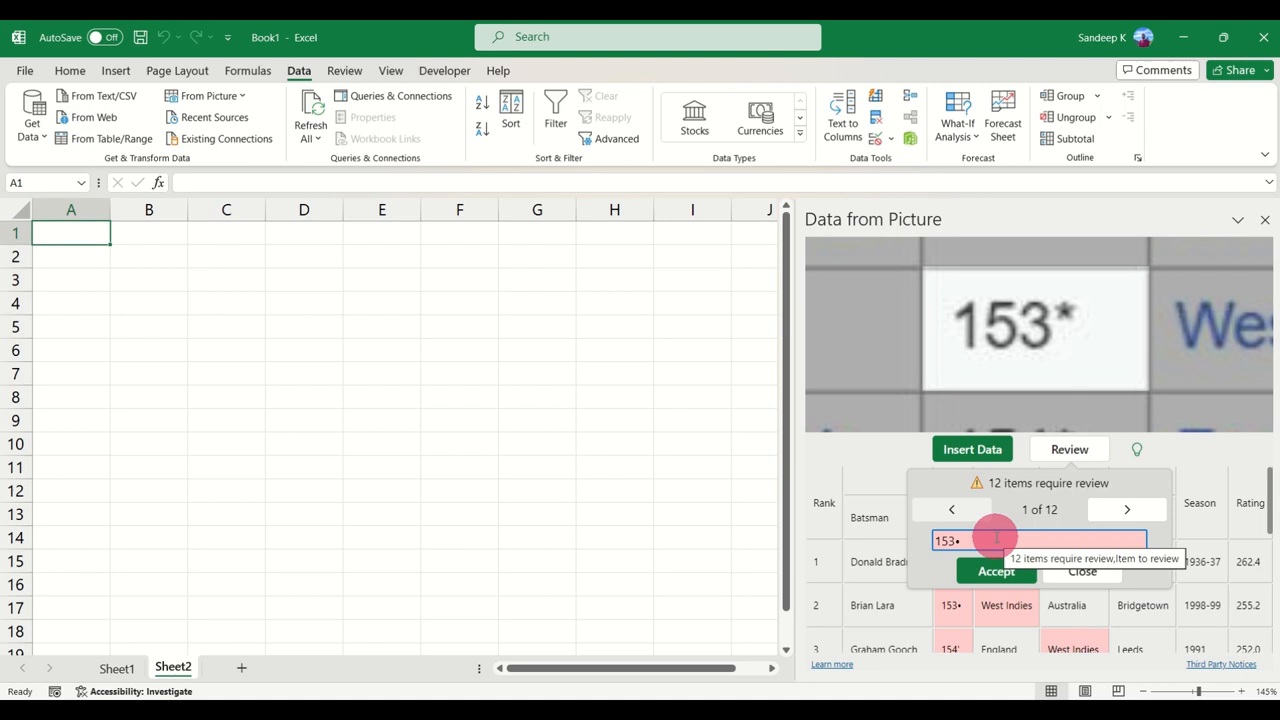
{"action": "mouse_move", "coordinate": [1095, 360]}
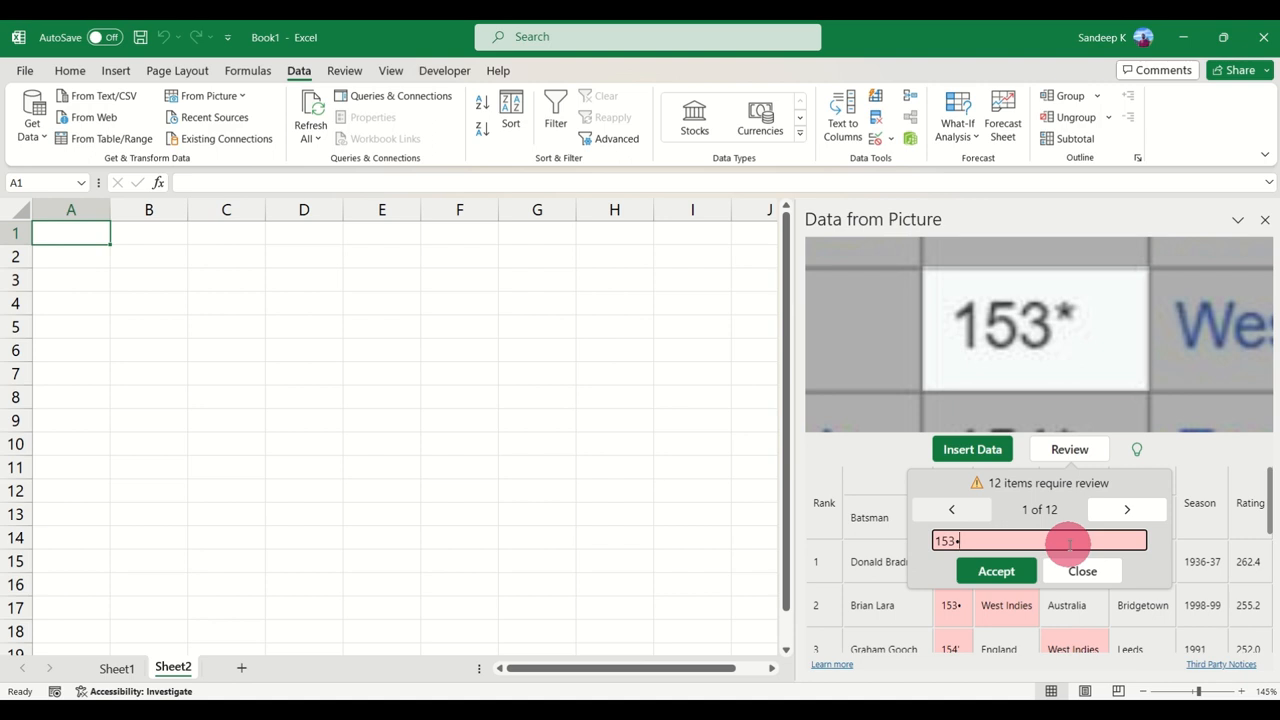
{"action": "key", "text": "Backspace"}
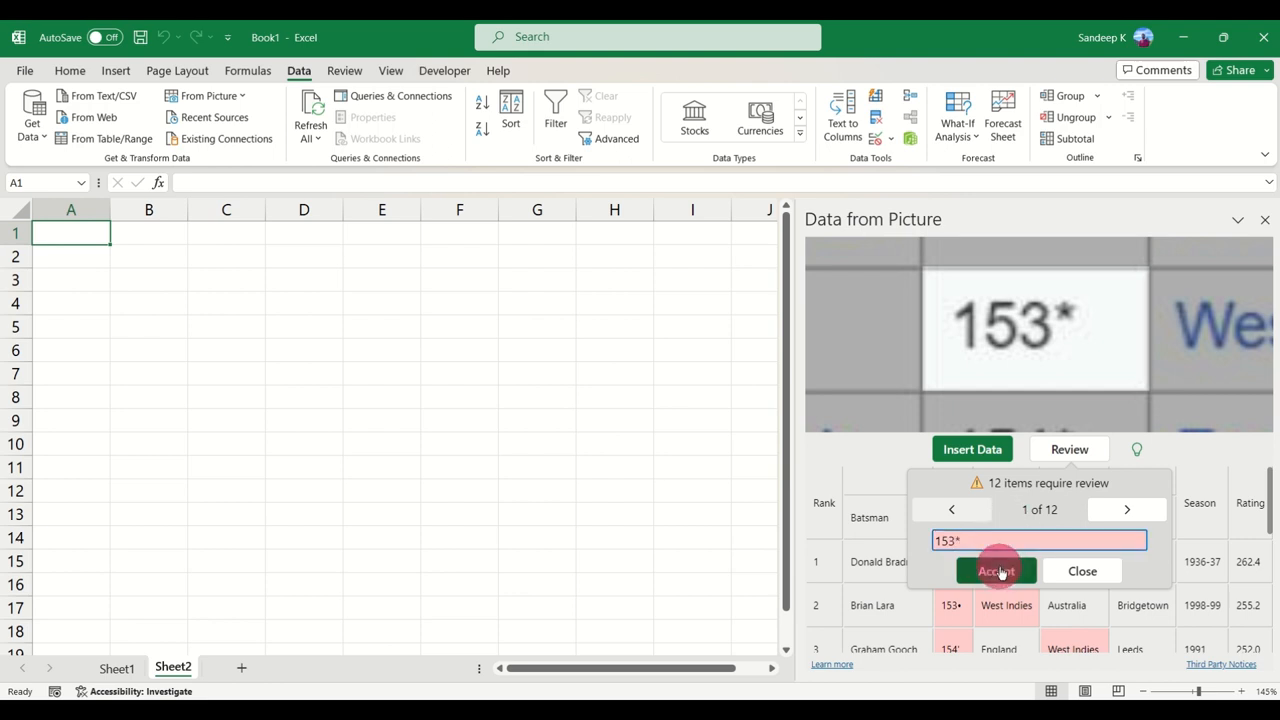
{"action": "left_click", "coordinate": [995, 570]}
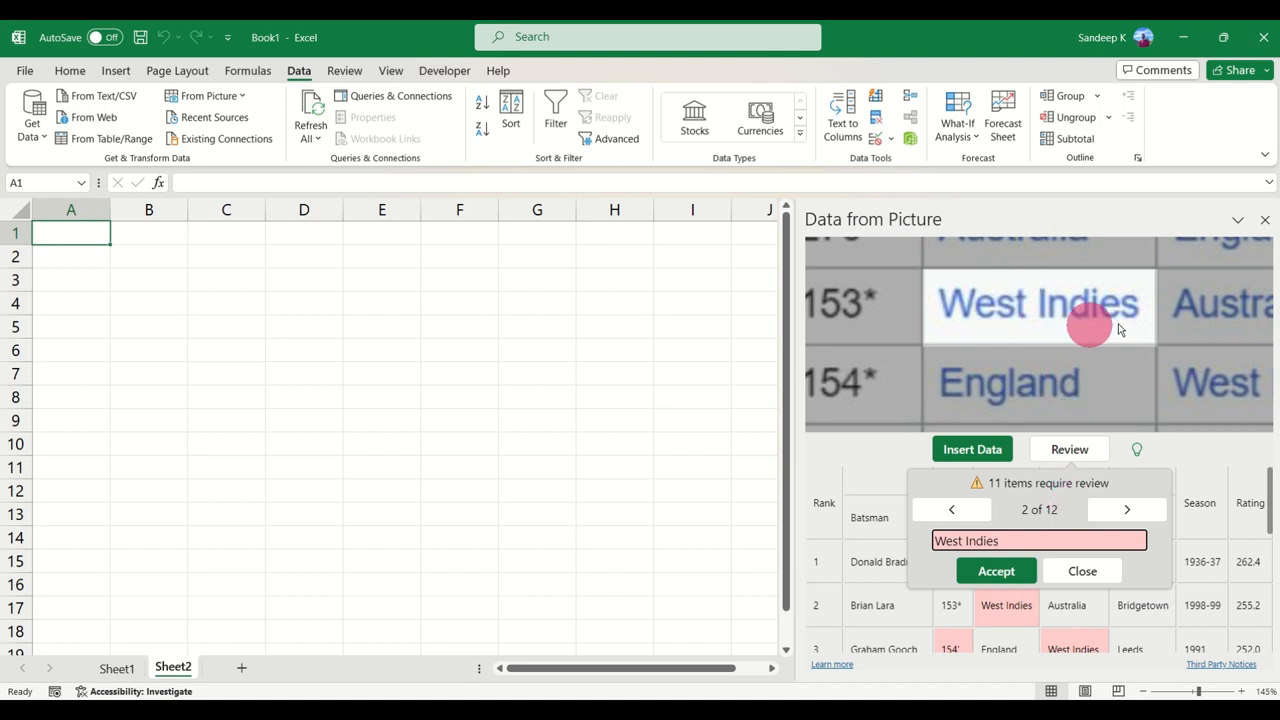
{"action": "mouse_move", "coordinate": [1030, 365]}
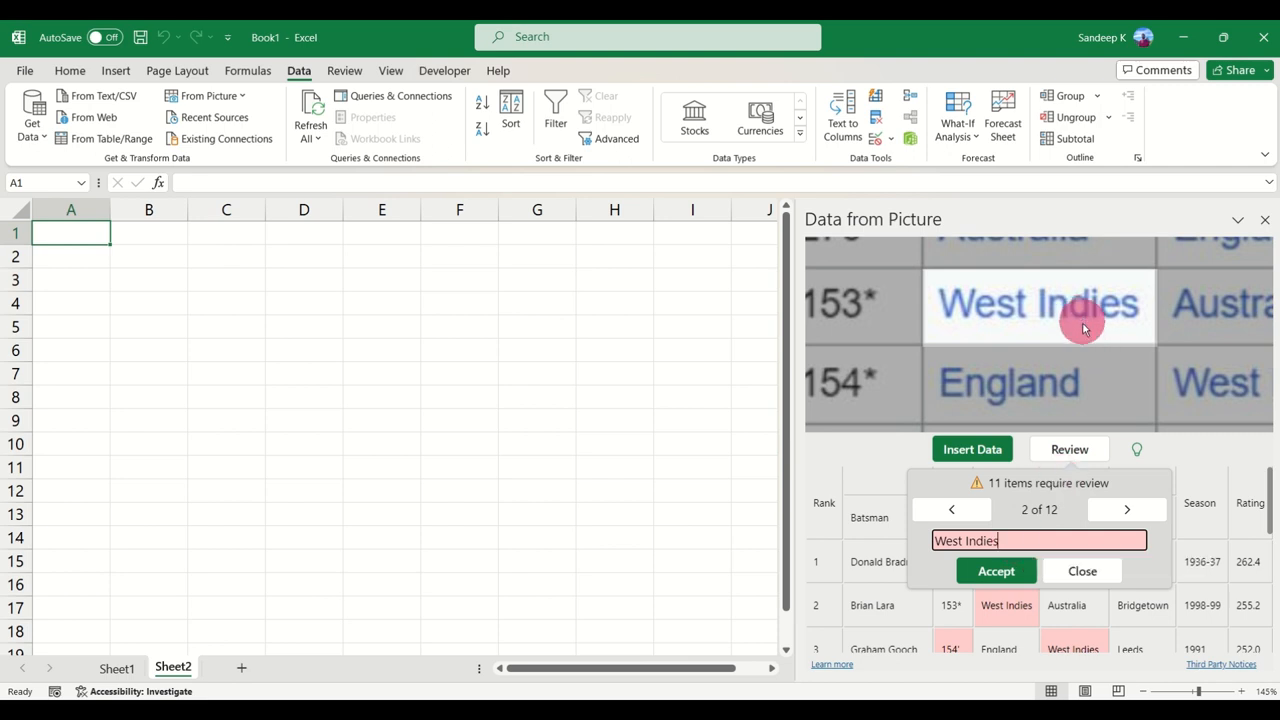
{"action": "mouse_move", "coordinate": [1080, 505]}
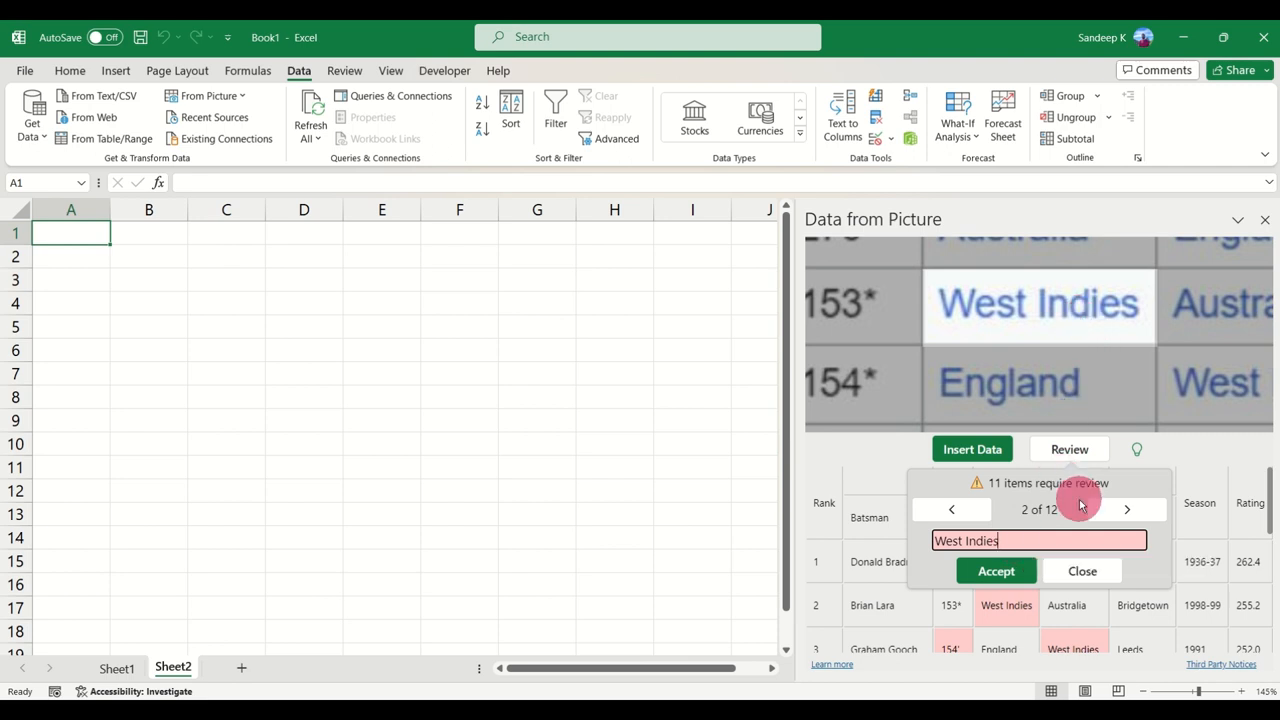
{"action": "mouse_move", "coordinate": [1100, 282]}
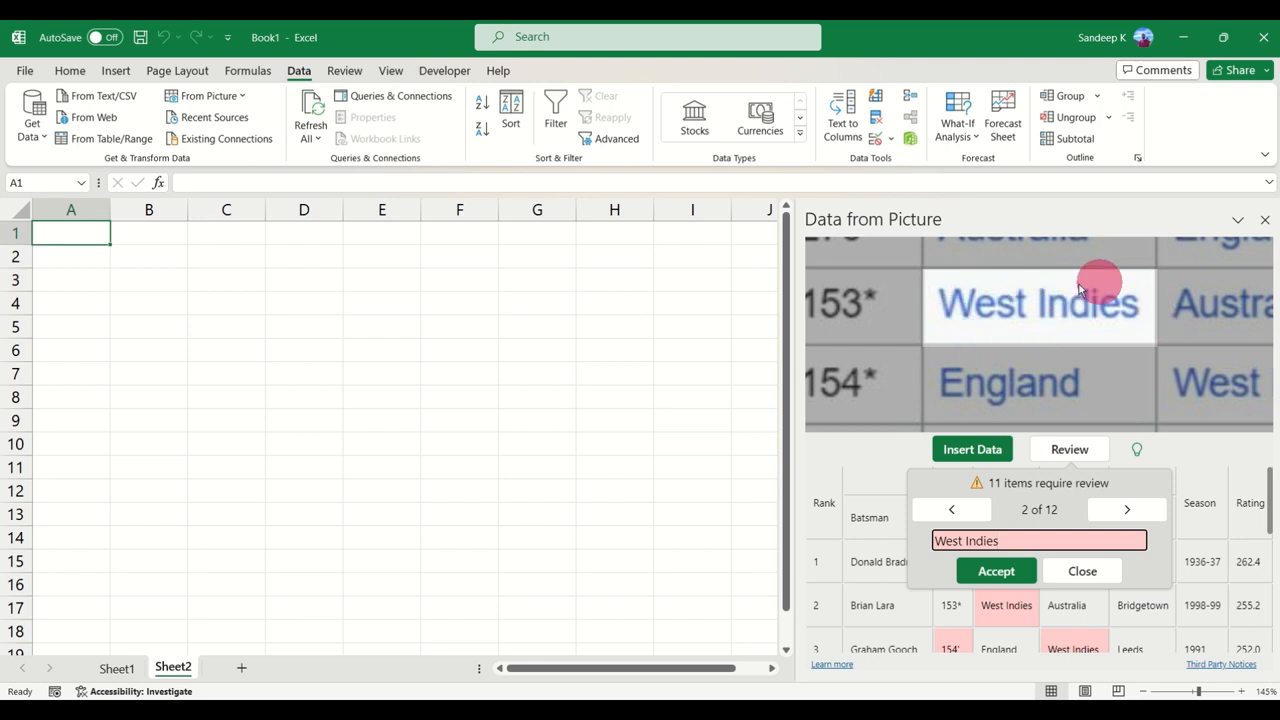
{"action": "mouse_move", "coordinate": [1065, 315]}
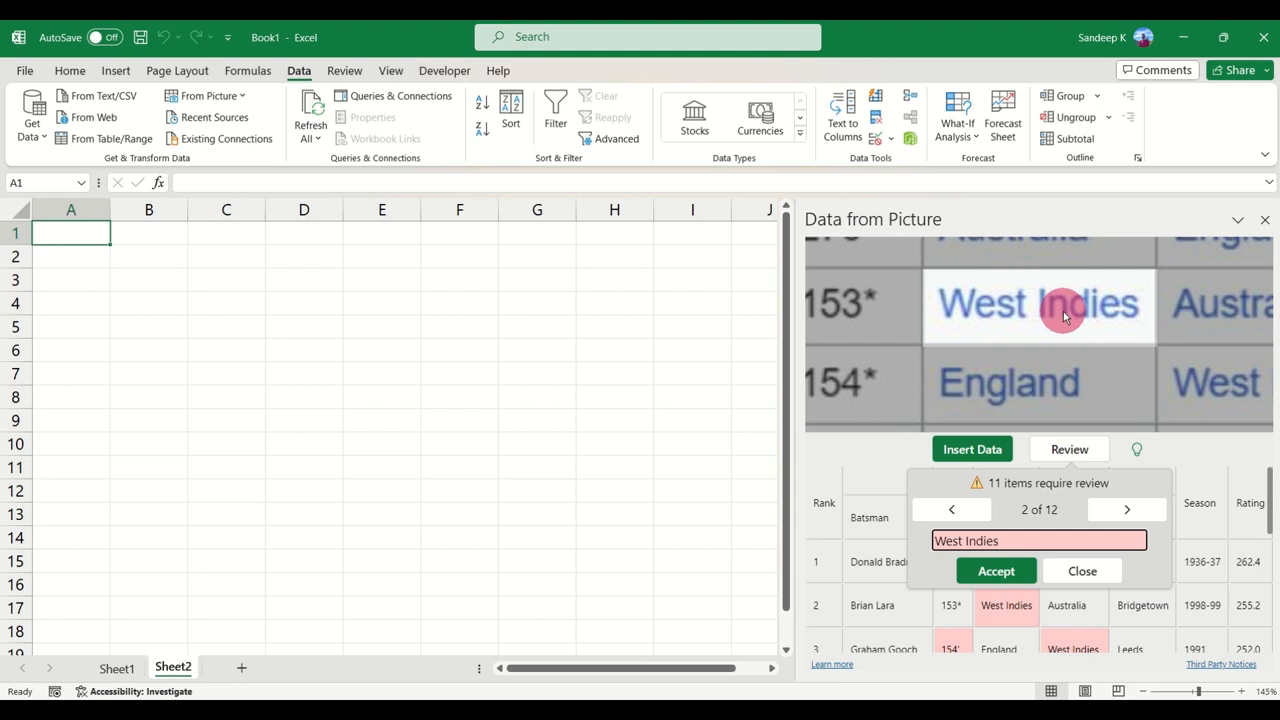
{"action": "left_click", "coordinate": [1039, 540]}
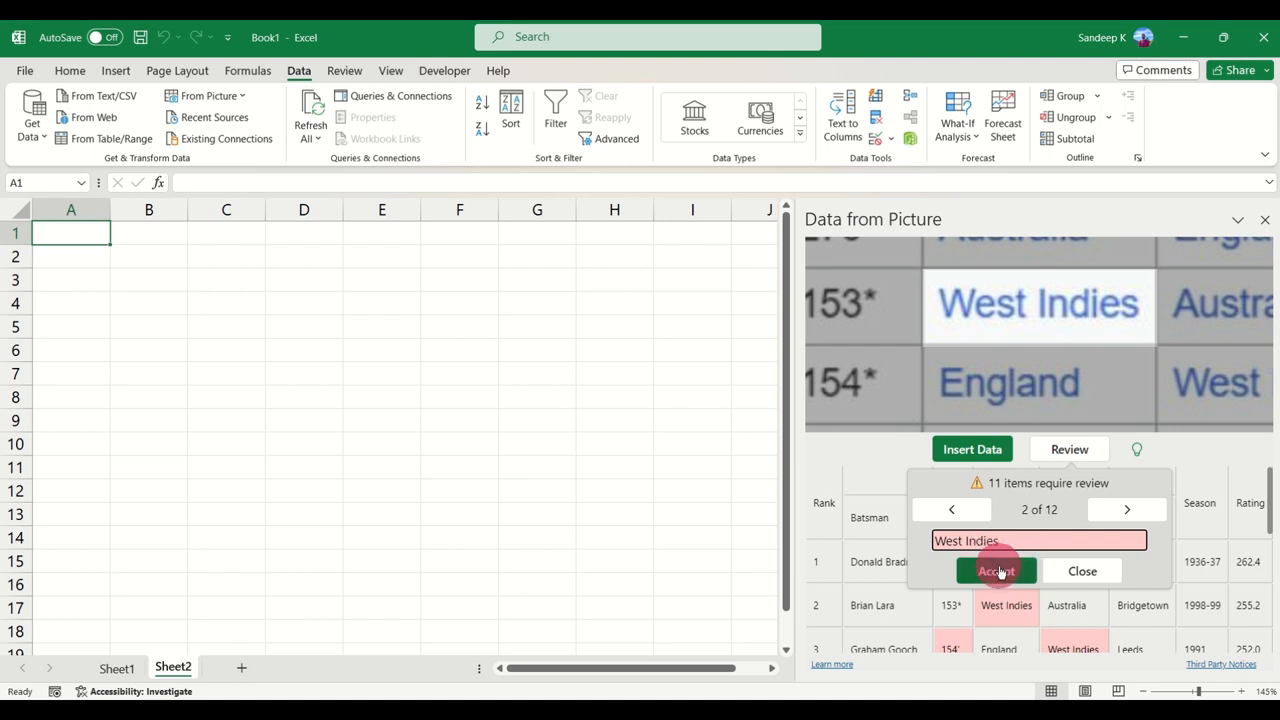
{"action": "left_click", "coordinate": [995, 571]}
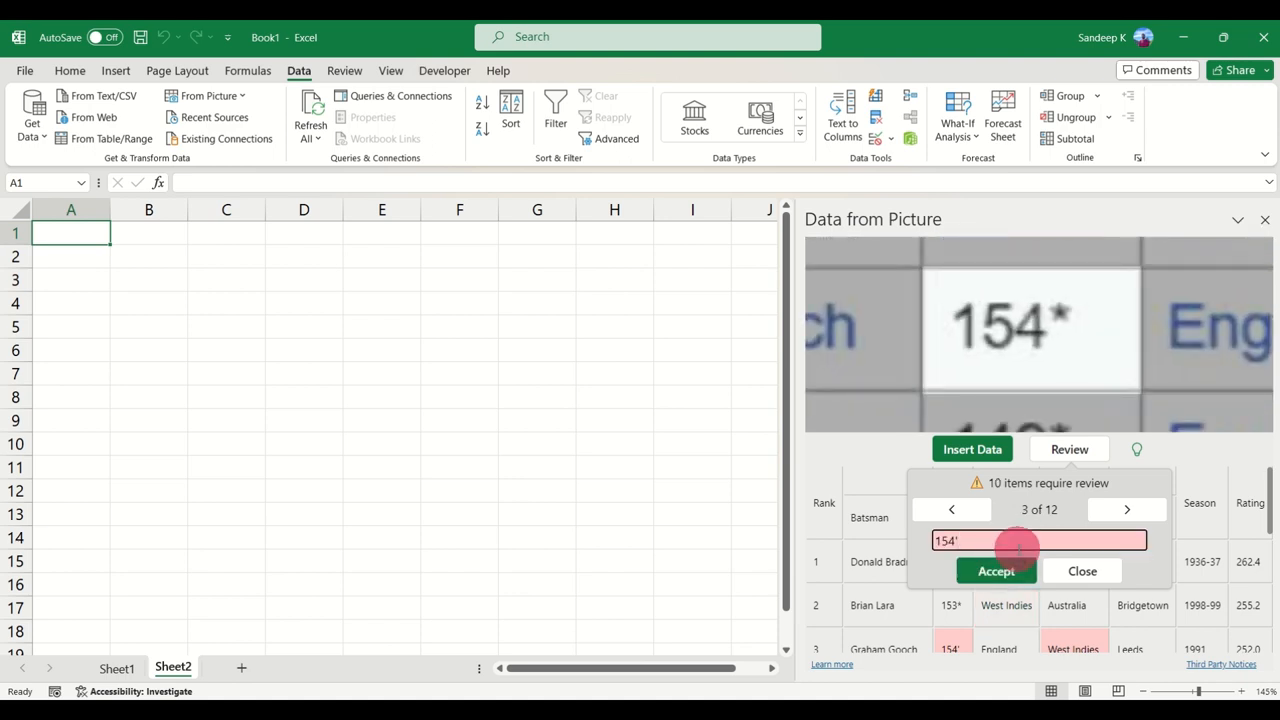
Accept remaining flagged entries: 154*, West Indies, Ian Botham, 149, 299*, 100*, St. John's.
{"action": "left_click", "coordinate": [996, 571]}
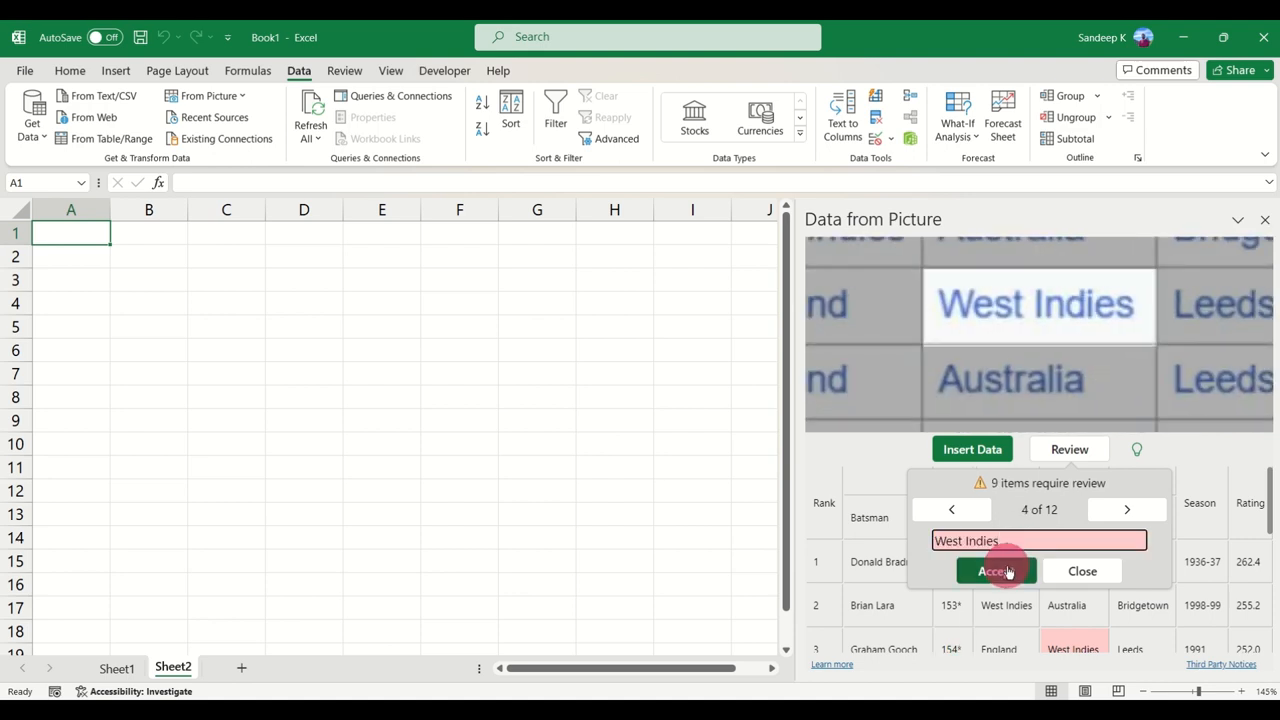
{"action": "left_click", "coordinate": [994, 571]}
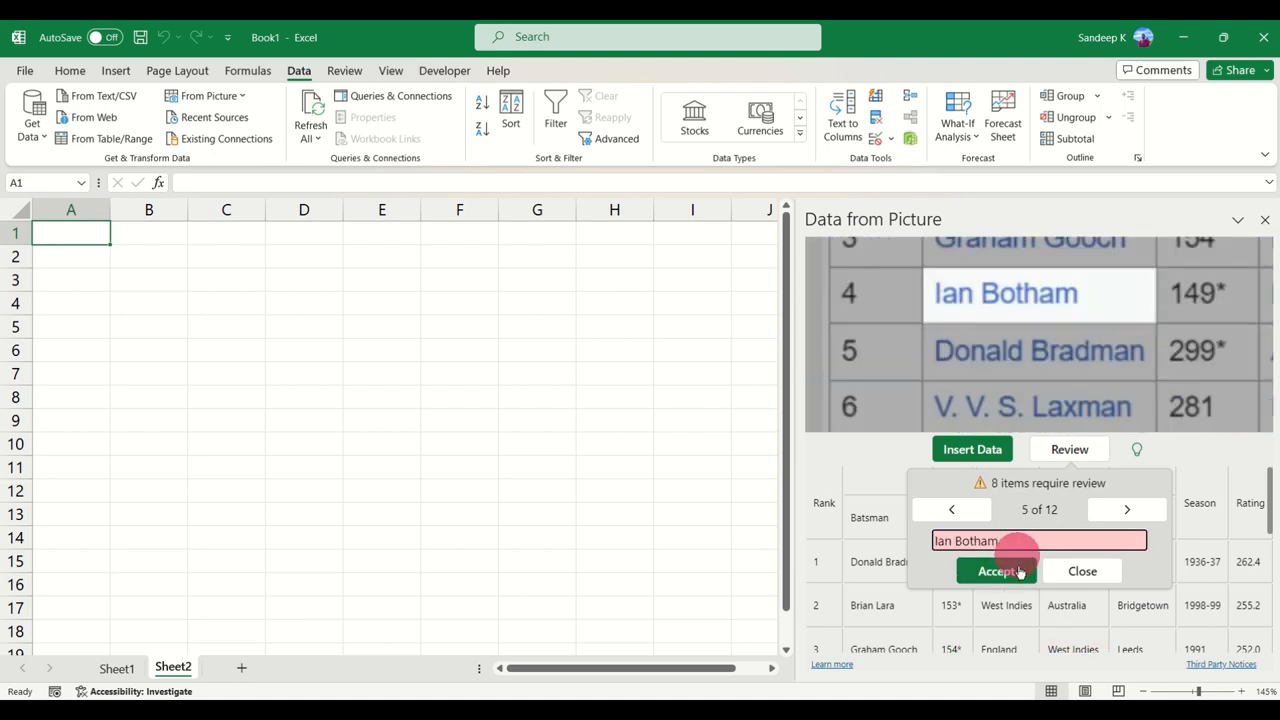
{"action": "left_click", "coordinate": [996, 571]}
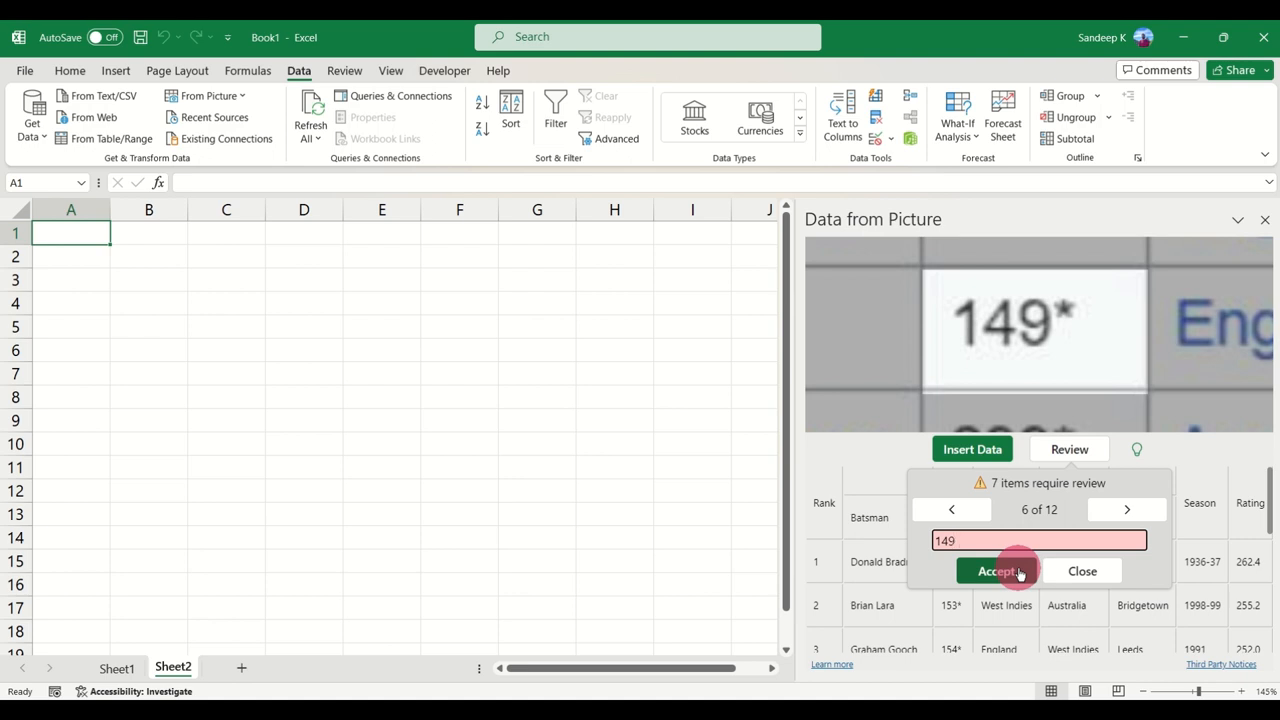
{"action": "left_click", "coordinate": [997, 571]}
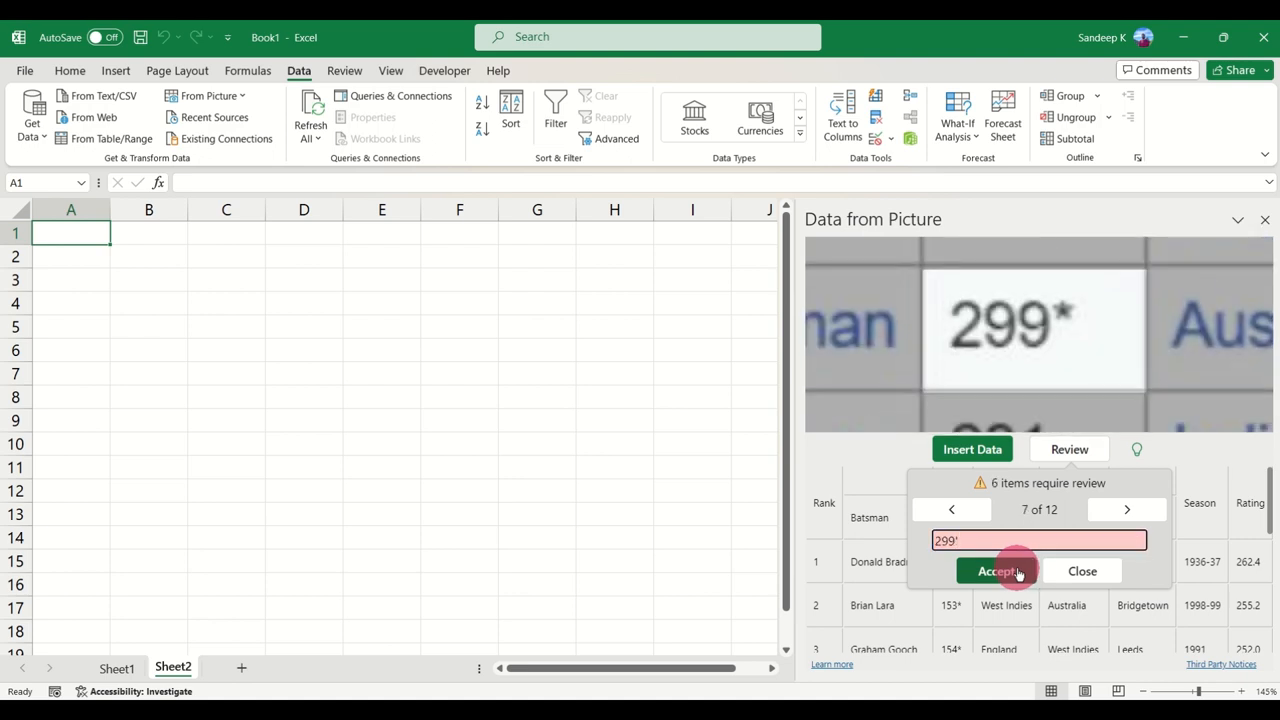
{"action": "left_click", "coordinate": [996, 571]}
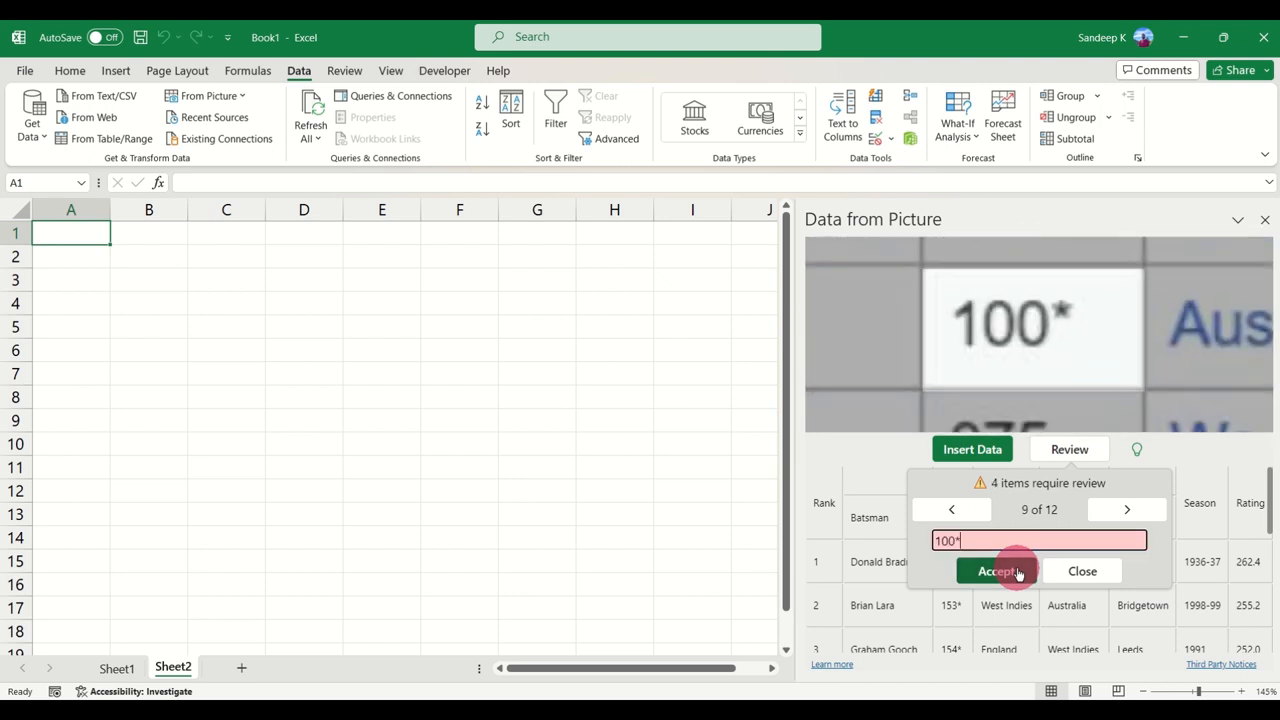
{"action": "left_click", "coordinate": [997, 571]}
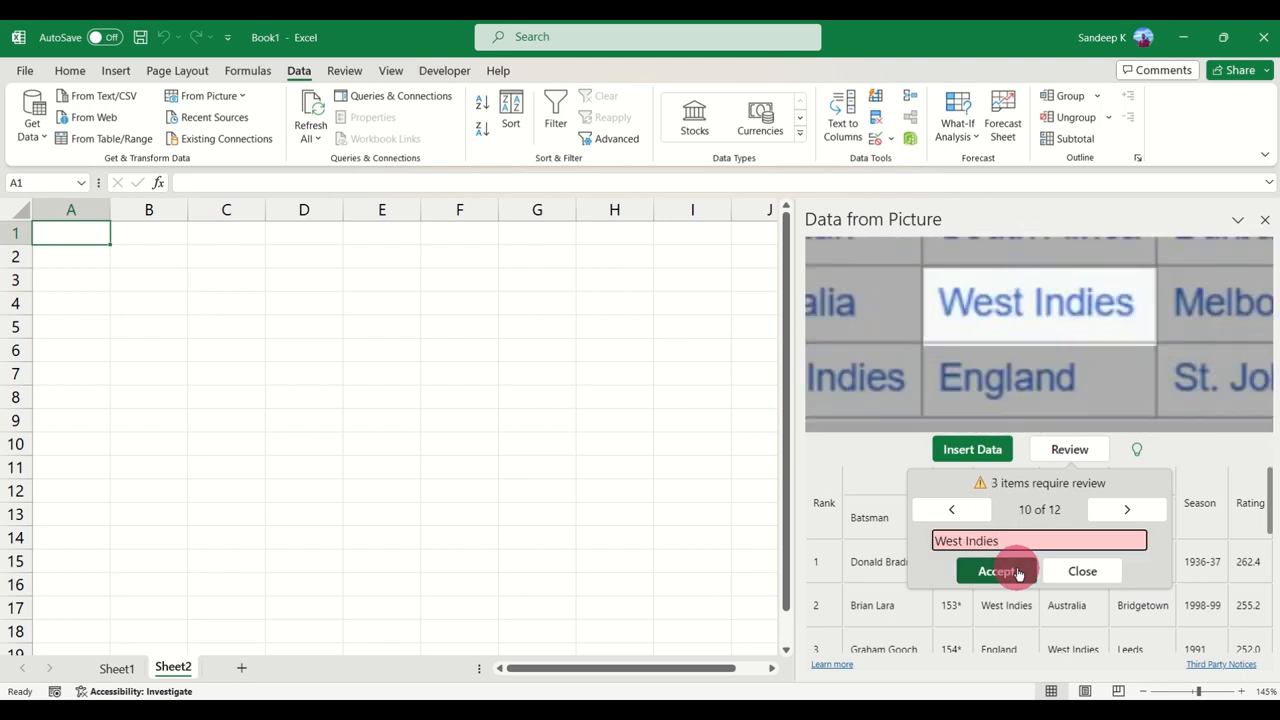
{"action": "left_click", "coordinate": [996, 571]}
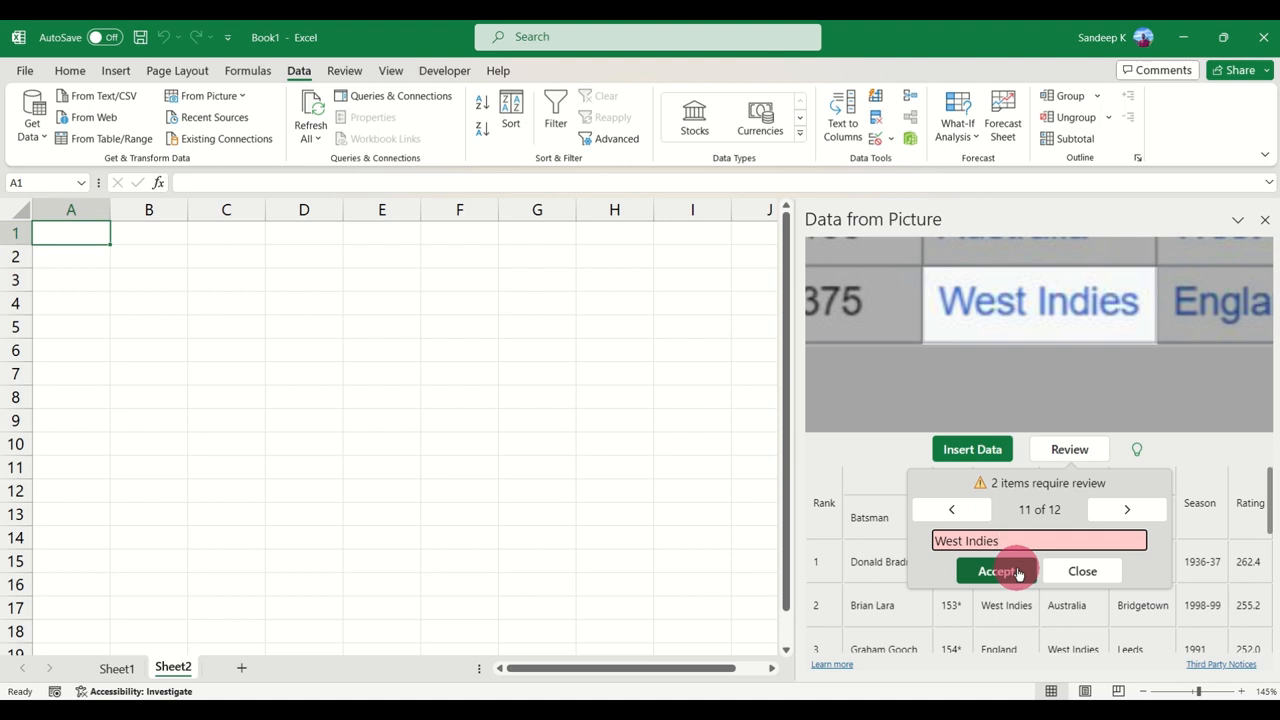
{"action": "left_click", "coordinate": [997, 571]}
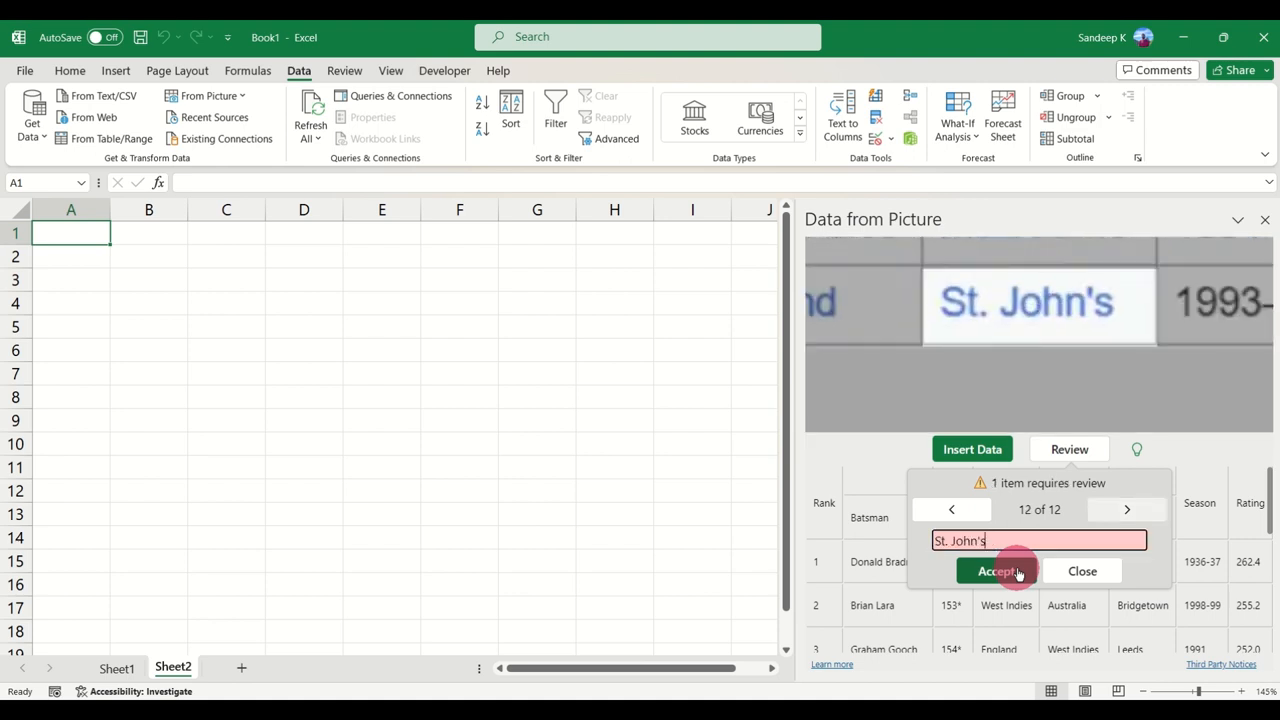
{"action": "left_click", "coordinate": [996, 571]}
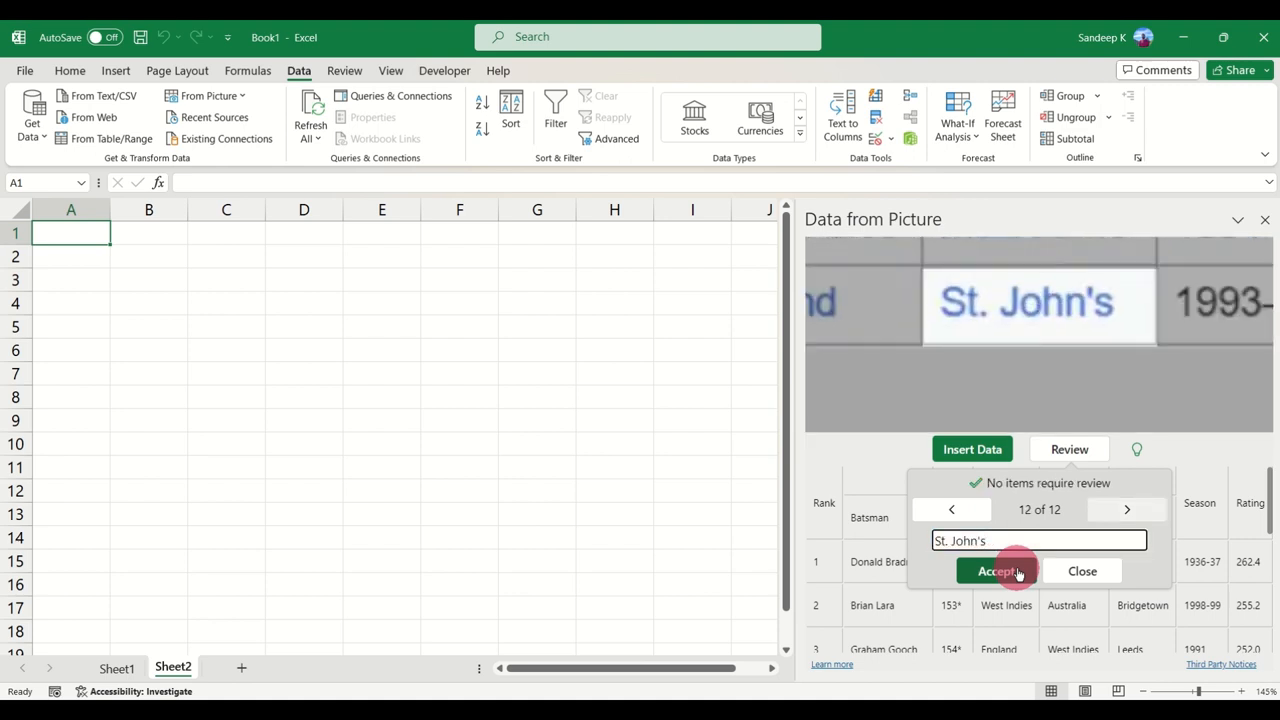
{"action": "left_click", "coordinate": [997, 571]}
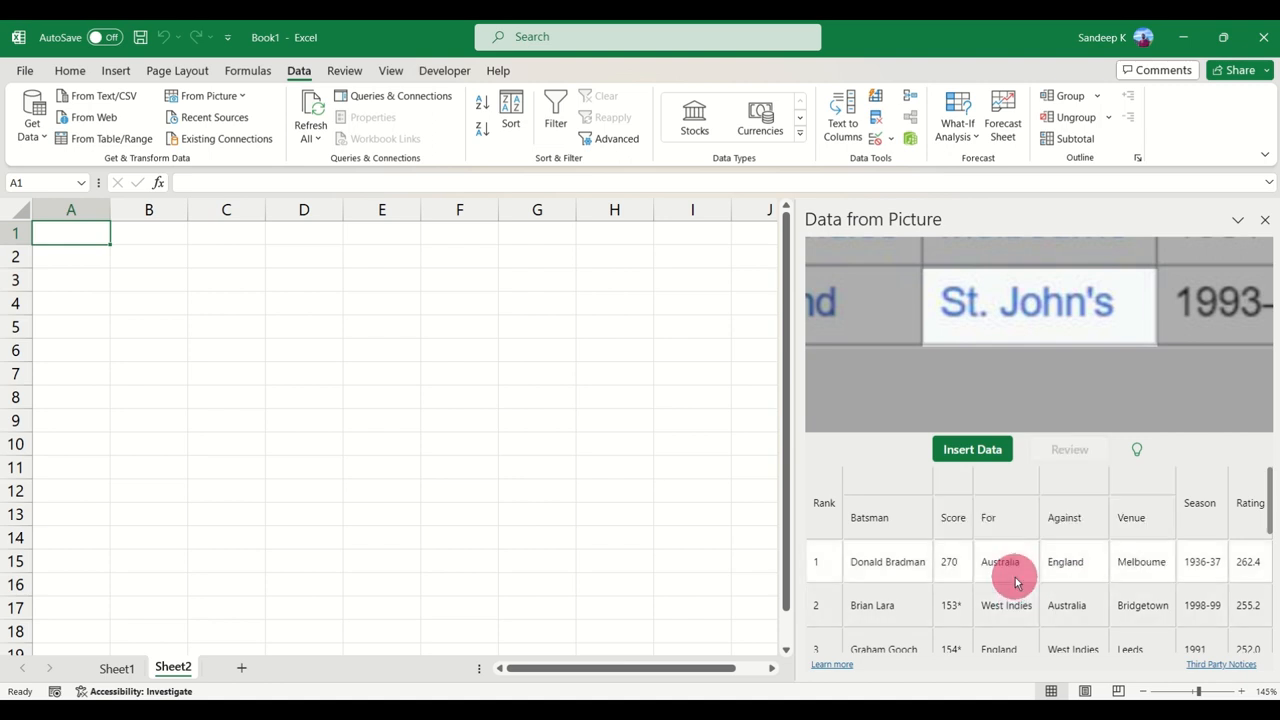
Insert the reviewed batting table into Sheet2, confirming past the accuracy warning.
{"action": "scroll", "scroll_direction": "down", "scroll_amount": 3}
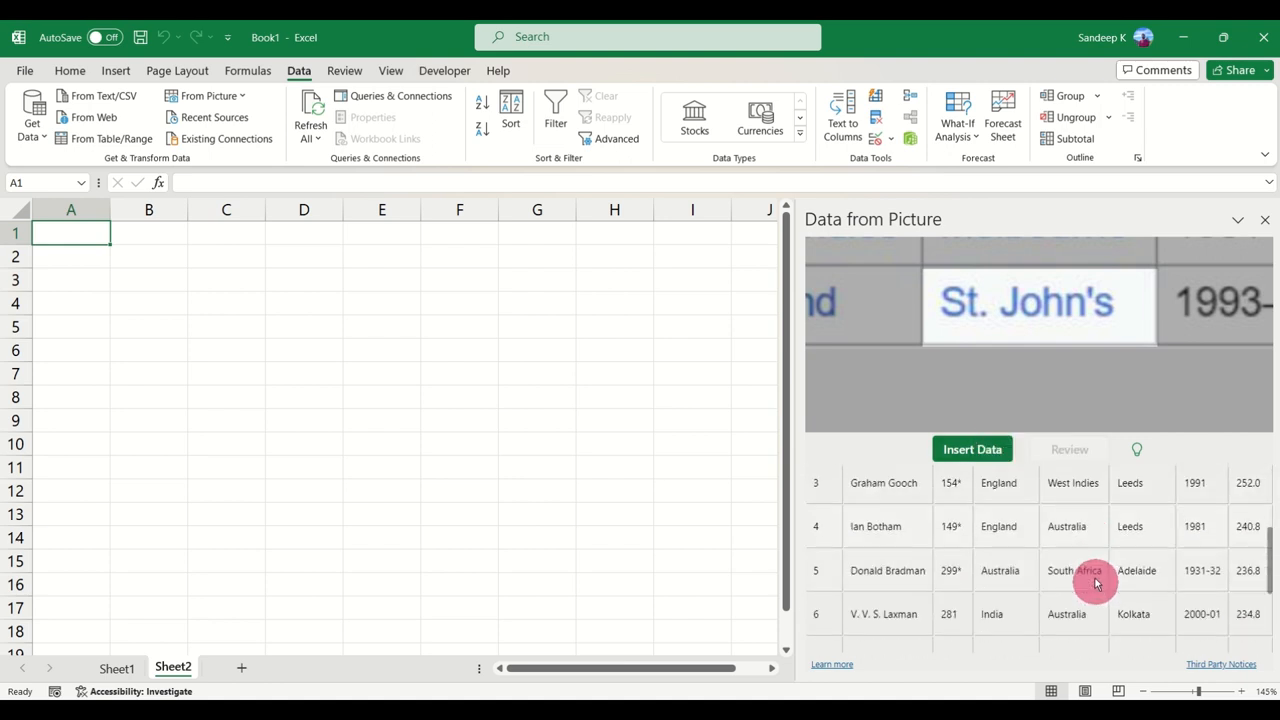
{"action": "left_click", "coordinate": [971, 448]}
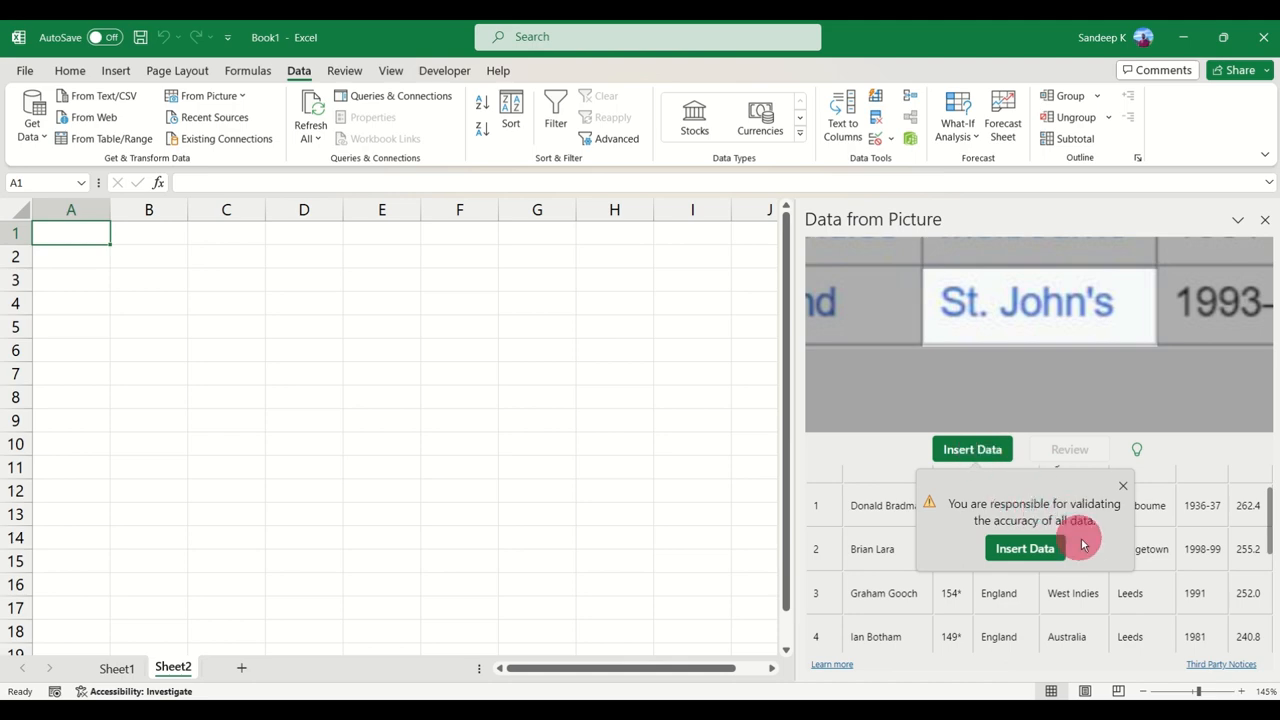
{"action": "left_click", "coordinate": [1024, 548]}
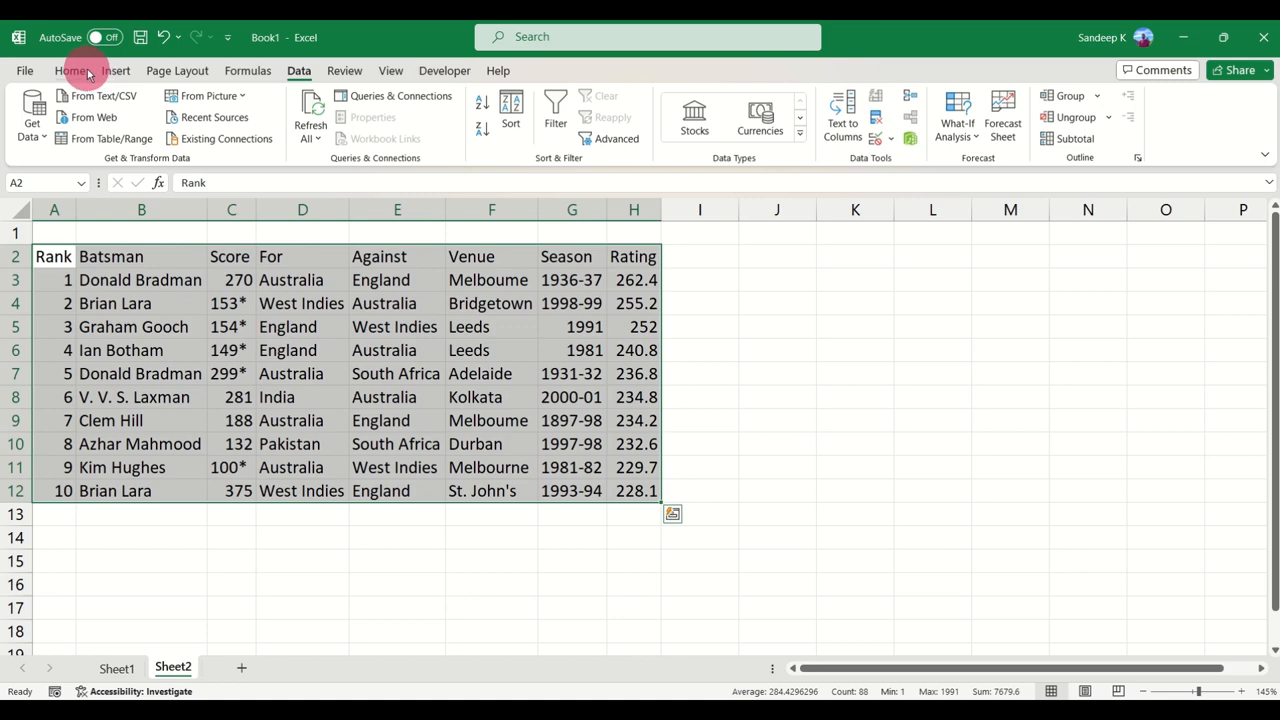
Center the batting table contents and bold its header row using Home formatting.
{"action": "left_click", "coordinate": [70, 70]}
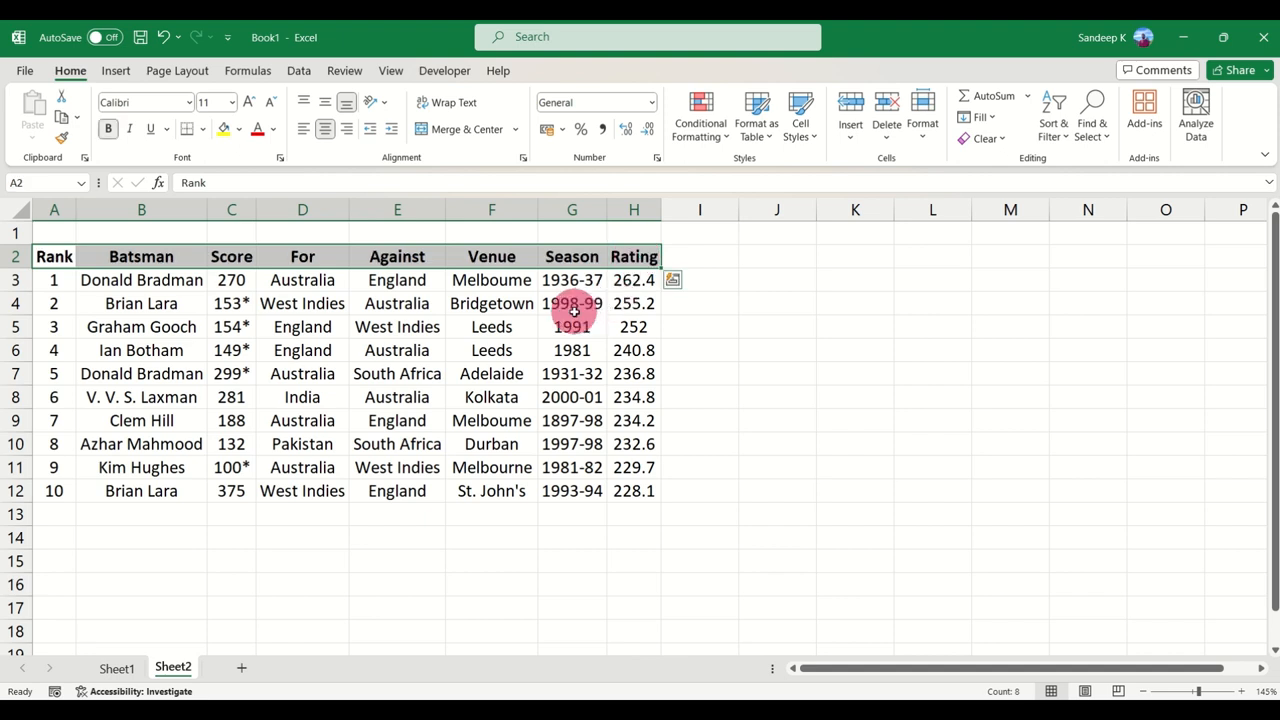
{"action": "left_click", "coordinate": [571, 420]}
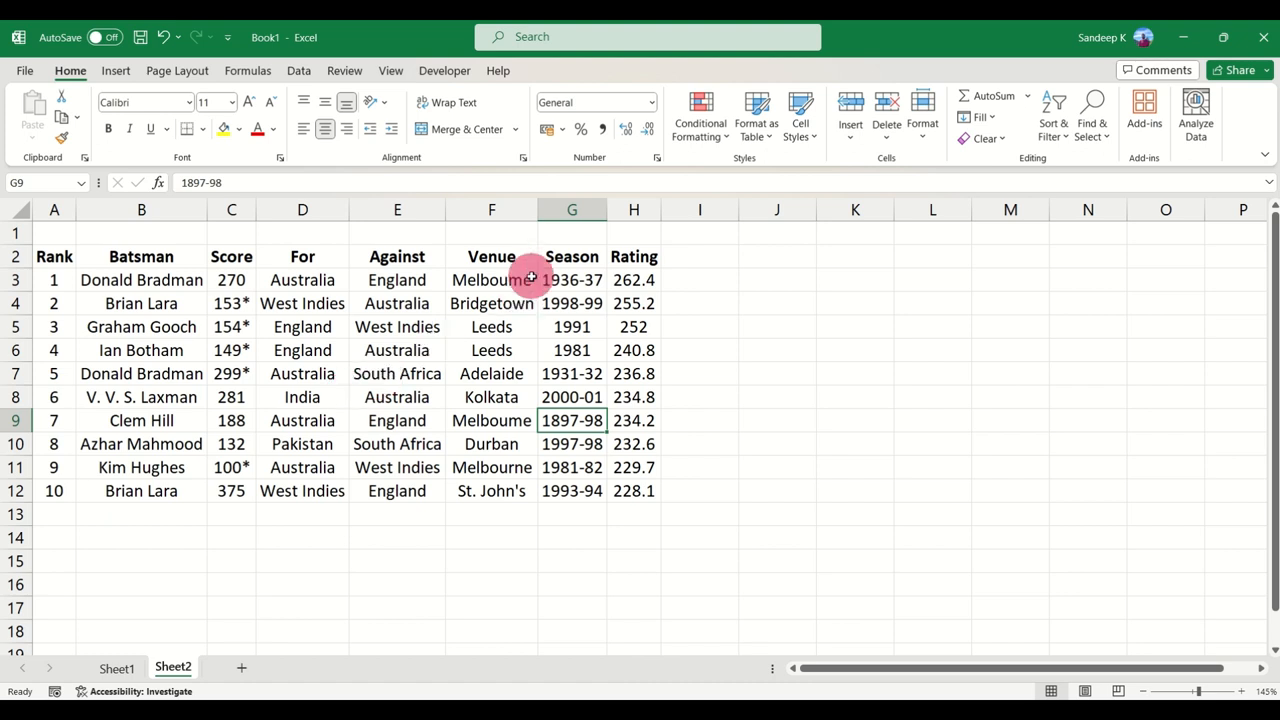
Retype the misread venue 'Melboume' in cell F3 as 'Melbourne'.
{"action": "left_click", "coordinate": [491, 279]}
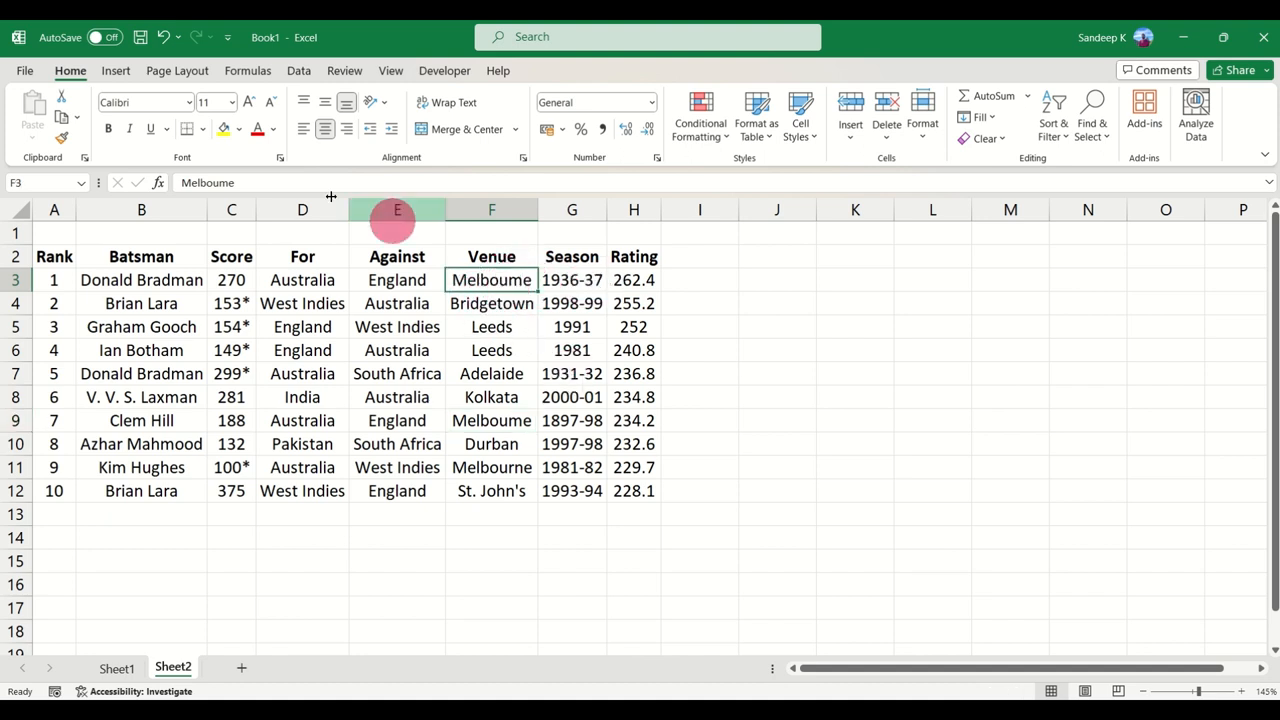
{"action": "mouse_move", "coordinate": [245, 182]}
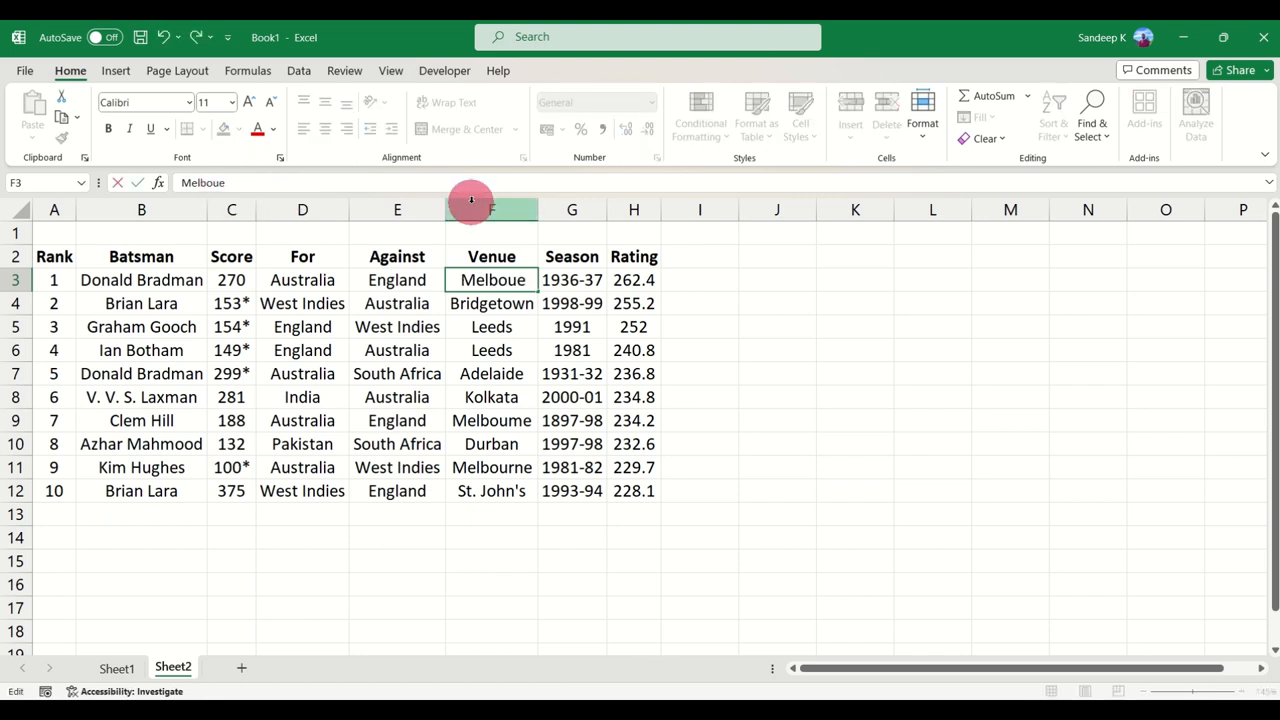
{"action": "type", "text": "Melbourne"}
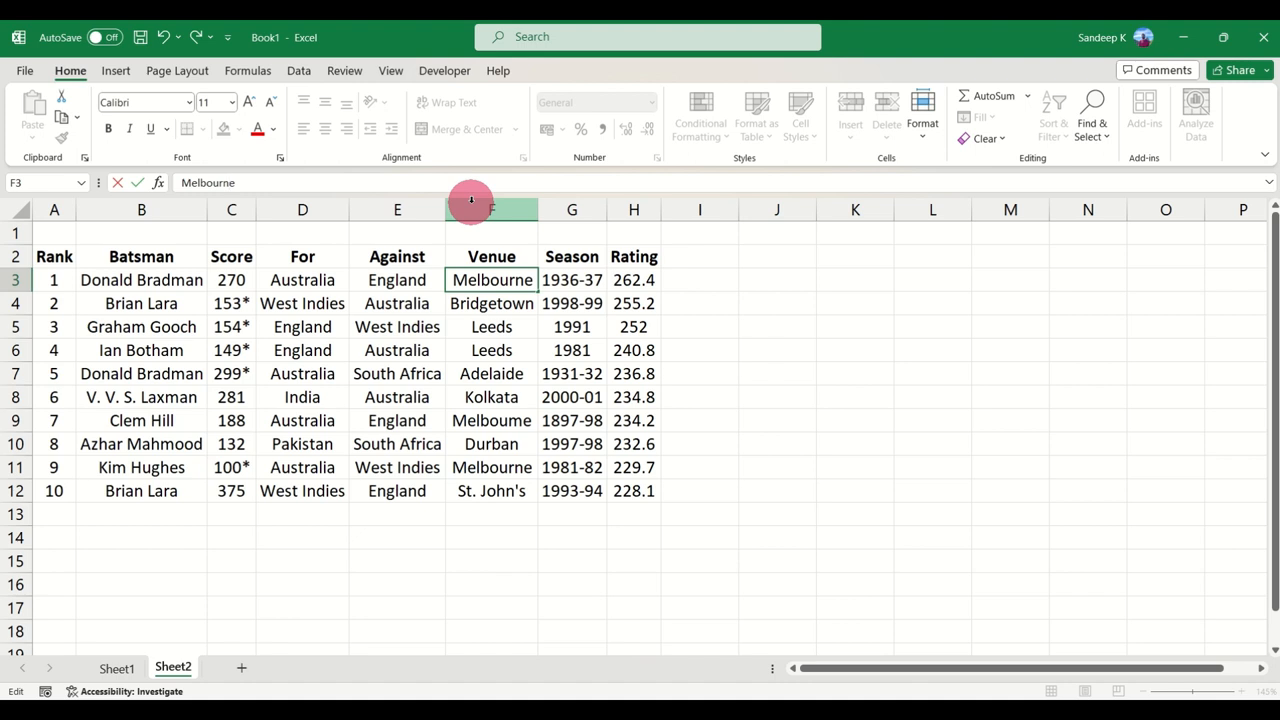